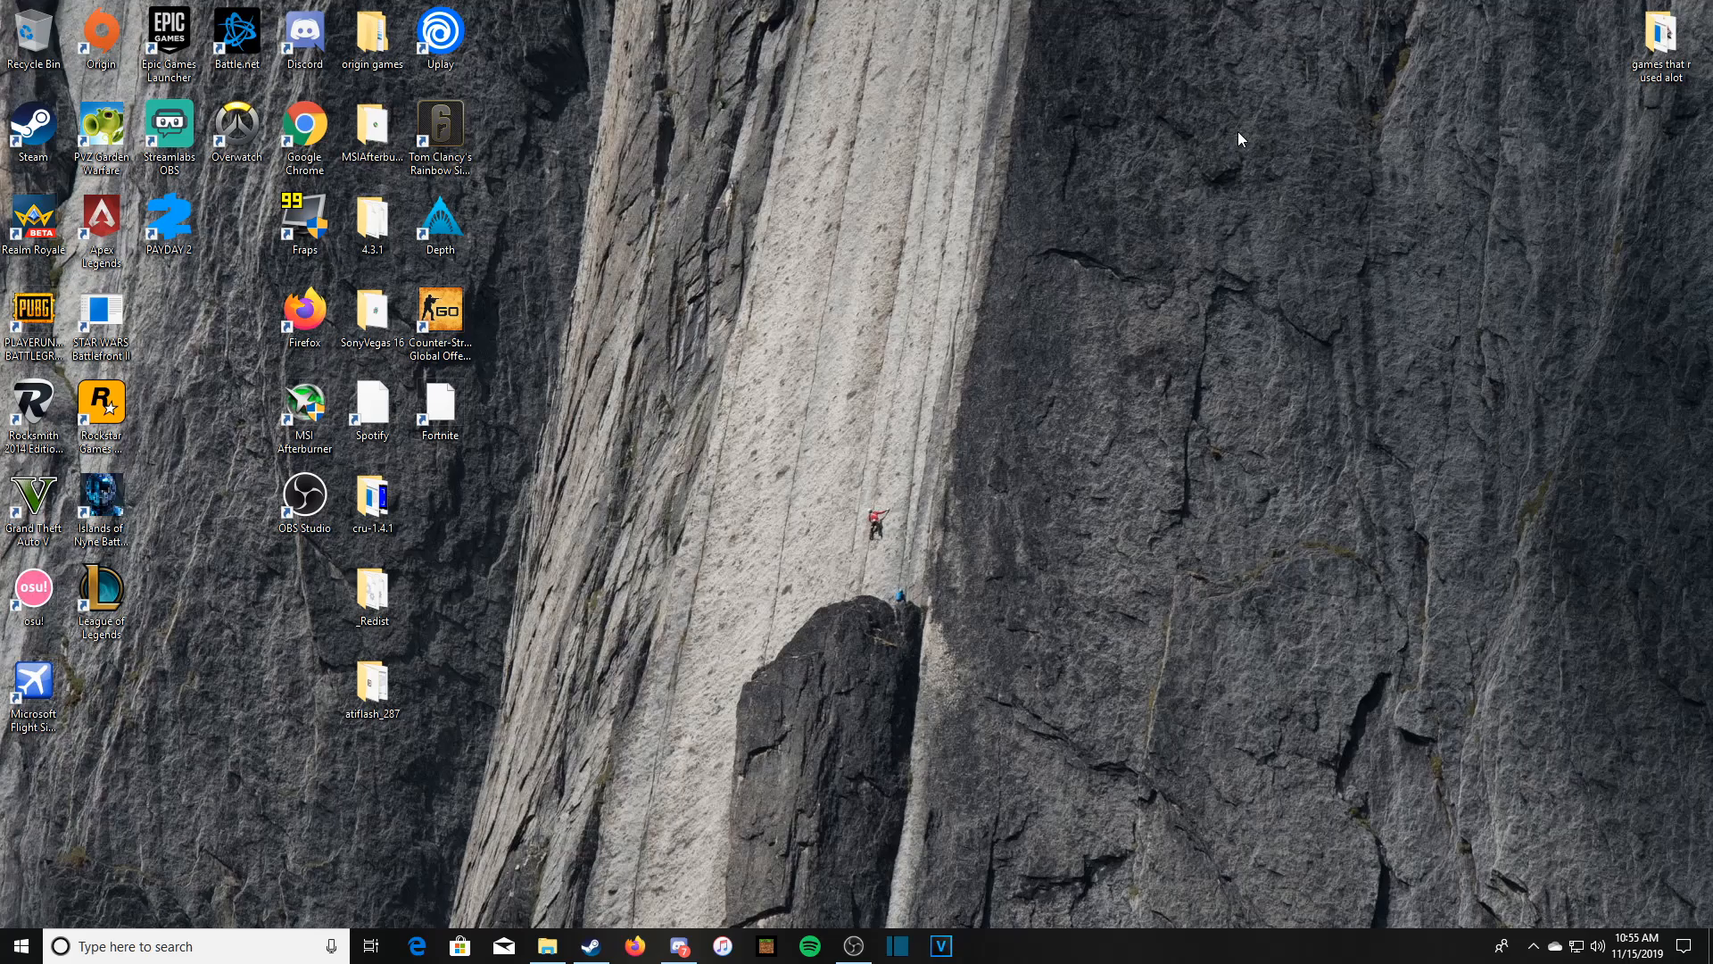
- Launch Counter-Strike: Global Offensive from its desktop shortcut
{"action": "double_click", "coordinate": [438, 309]}
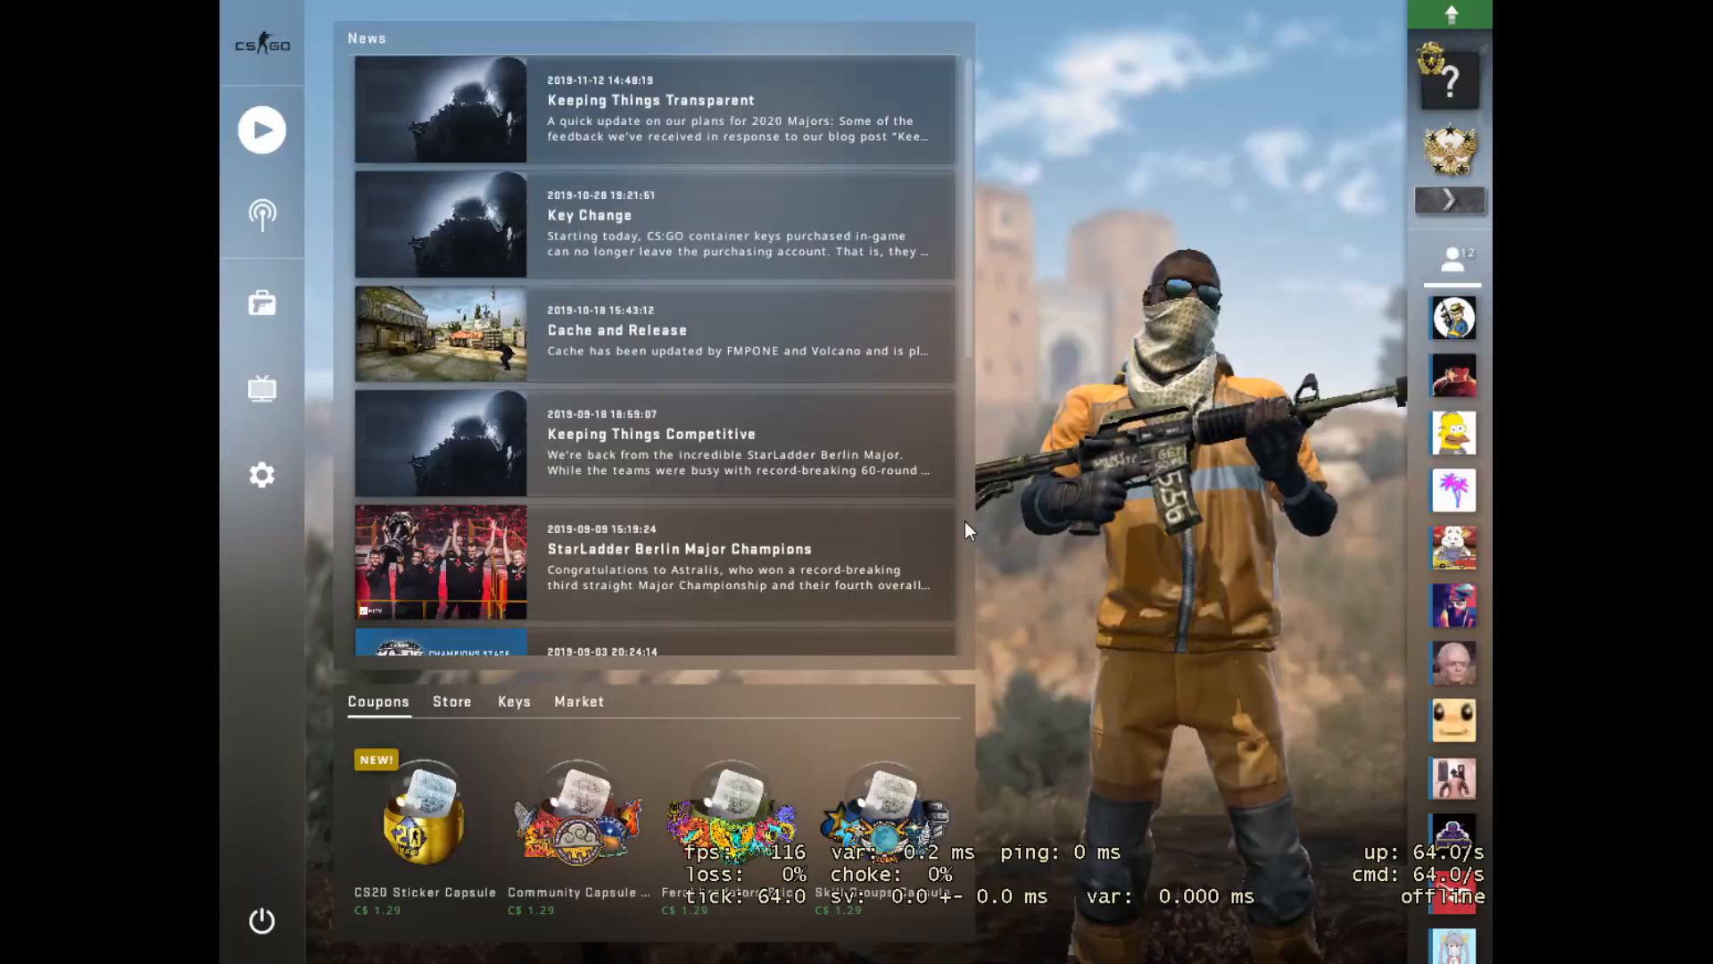
{"action": "mouse_move", "coordinate": [1085, 233]}
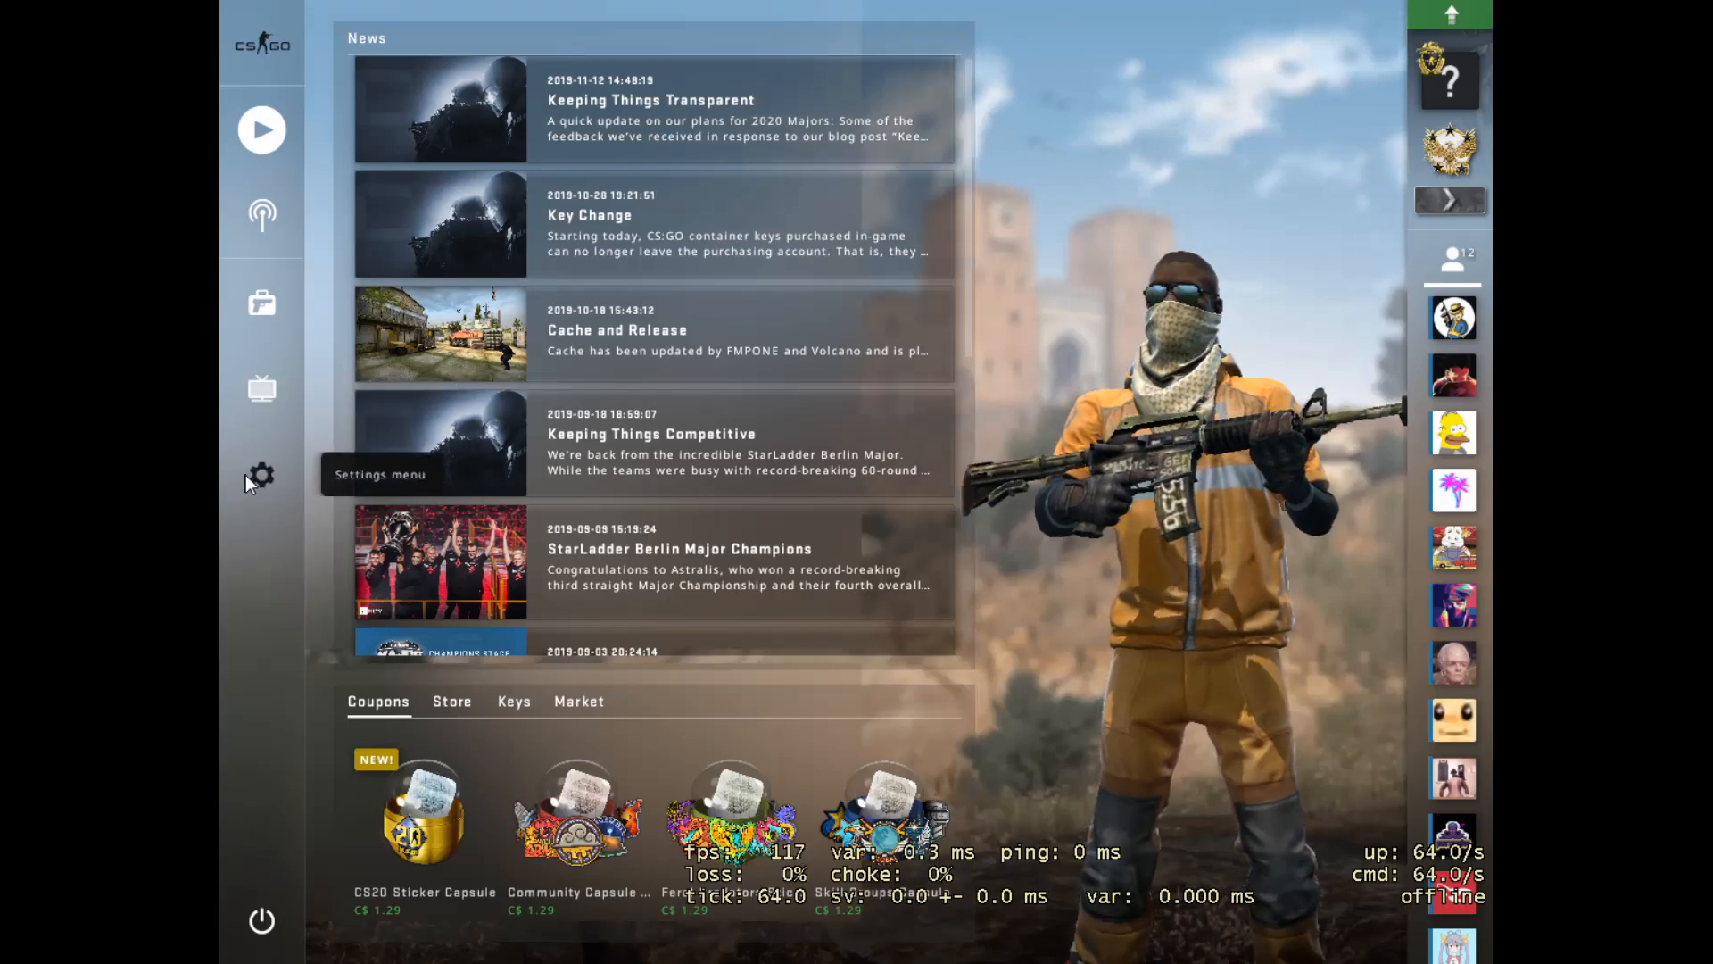
- In Video settings, keep the resolution at 1152x872 with 4:3 fullscreen
{"action": "left_click", "coordinate": [261, 474]}
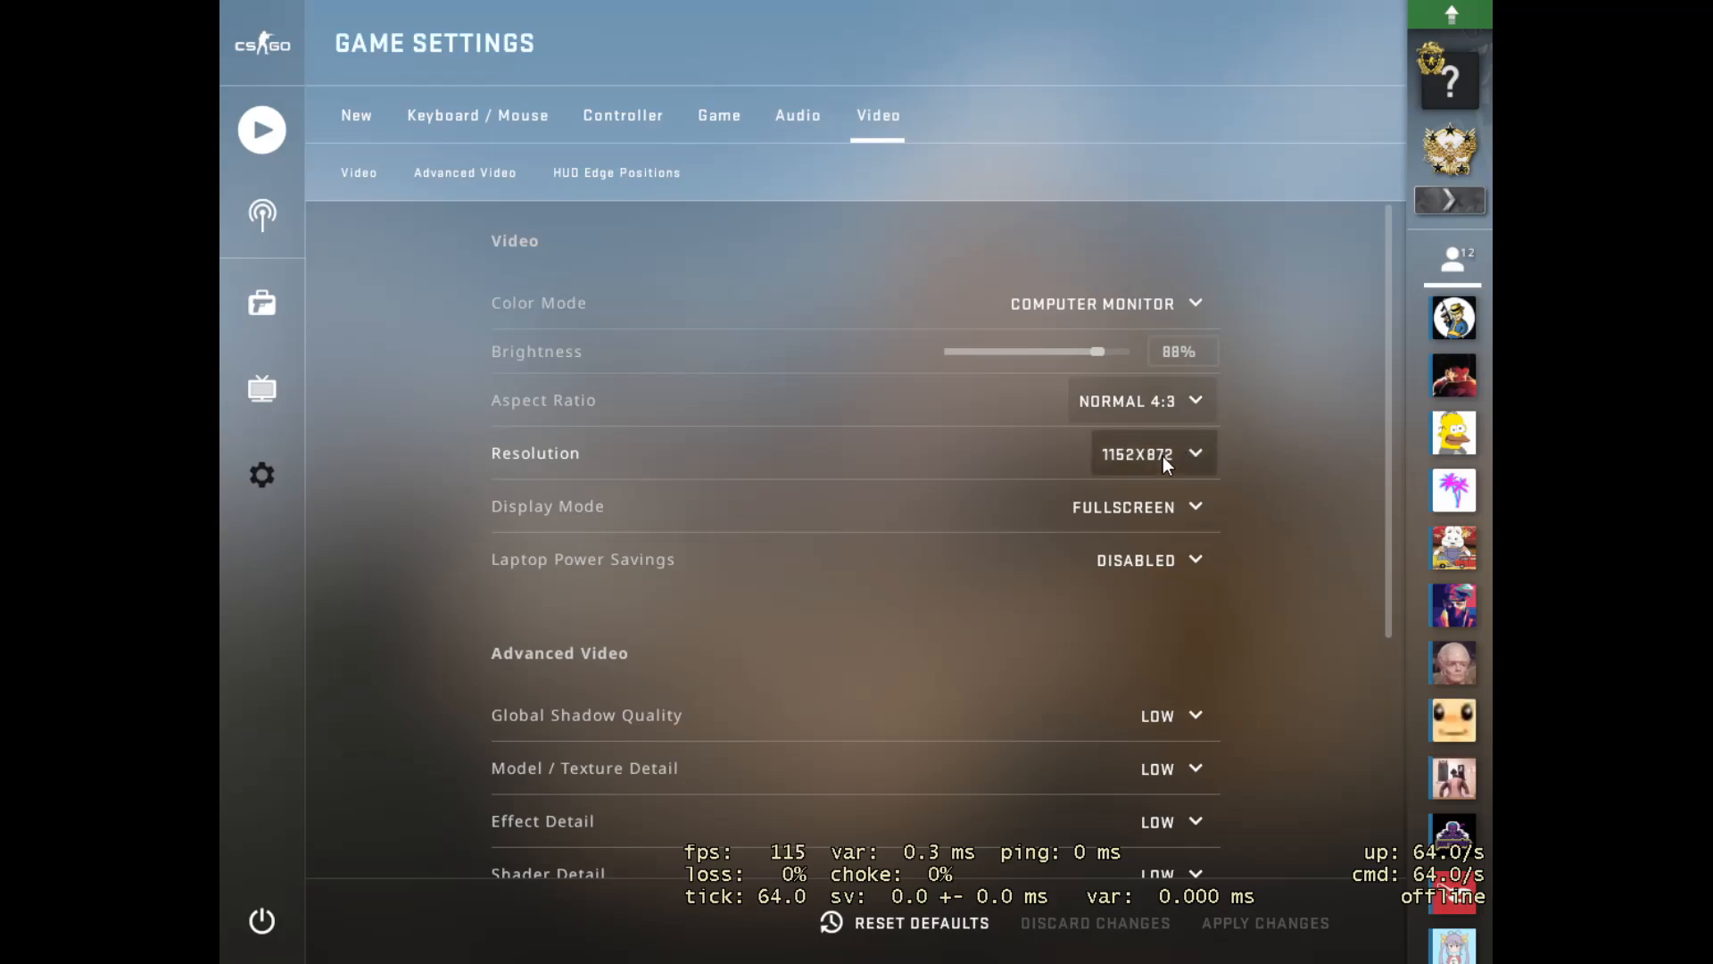
{"action": "left_click", "coordinate": [1150, 452]}
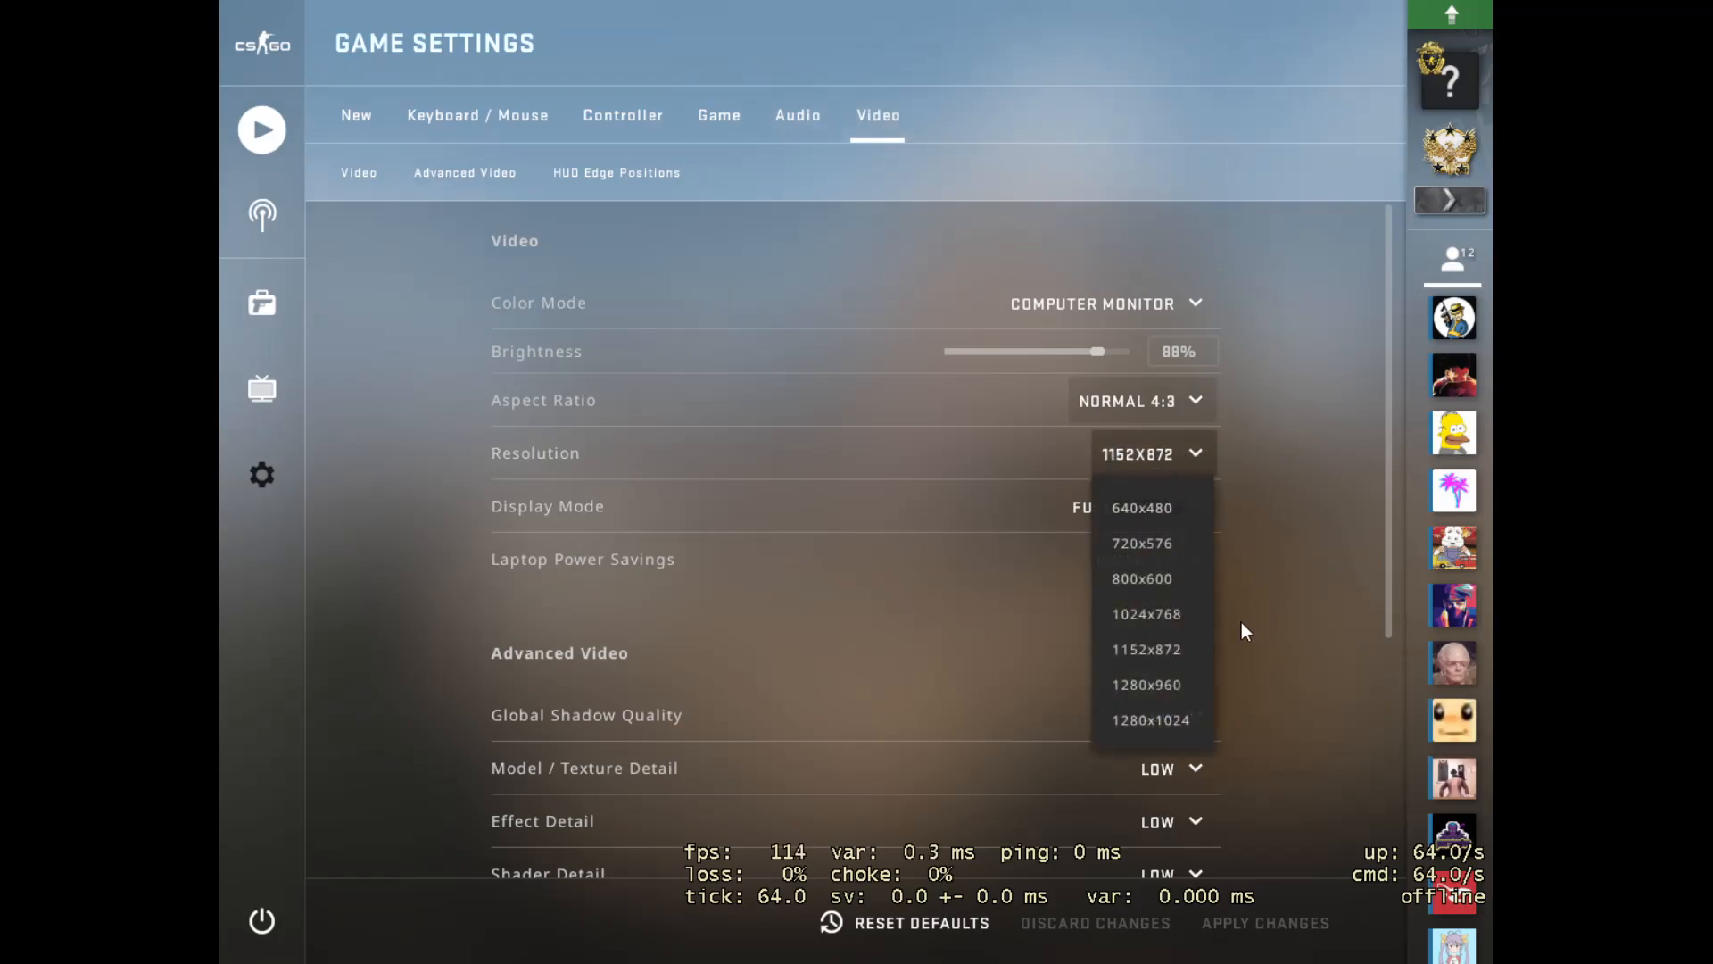
{"action": "mouse_move", "coordinate": [1169, 663]}
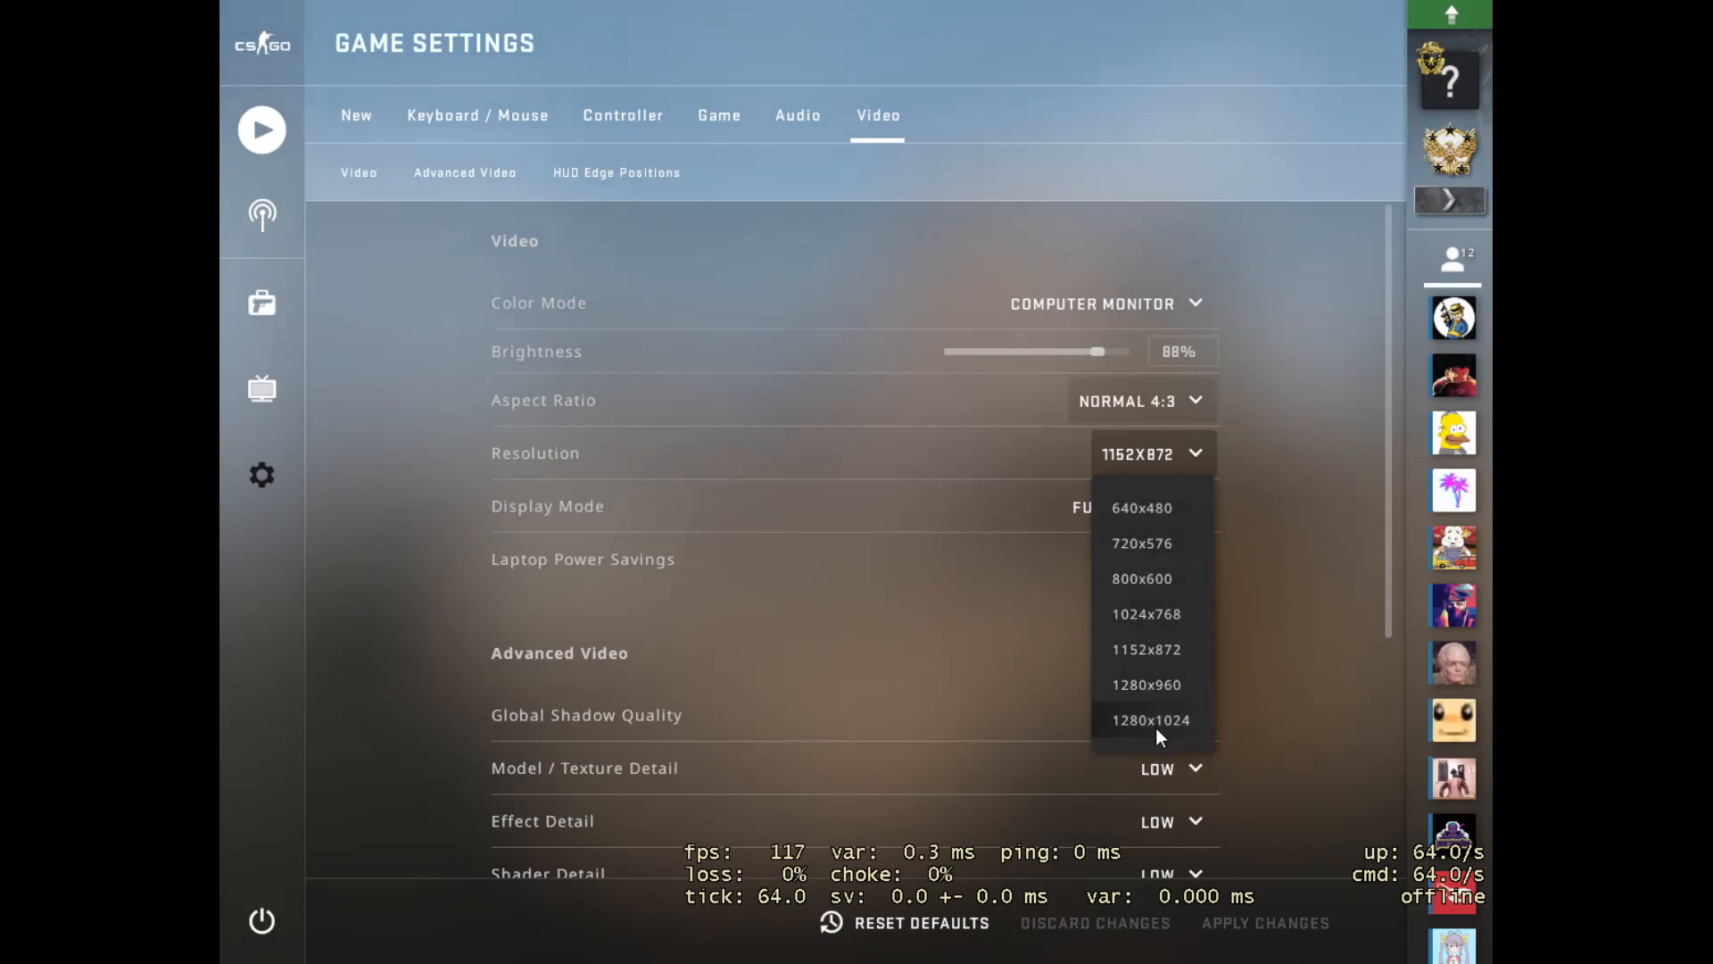
{"action": "left_click", "coordinate": [1149, 720]}
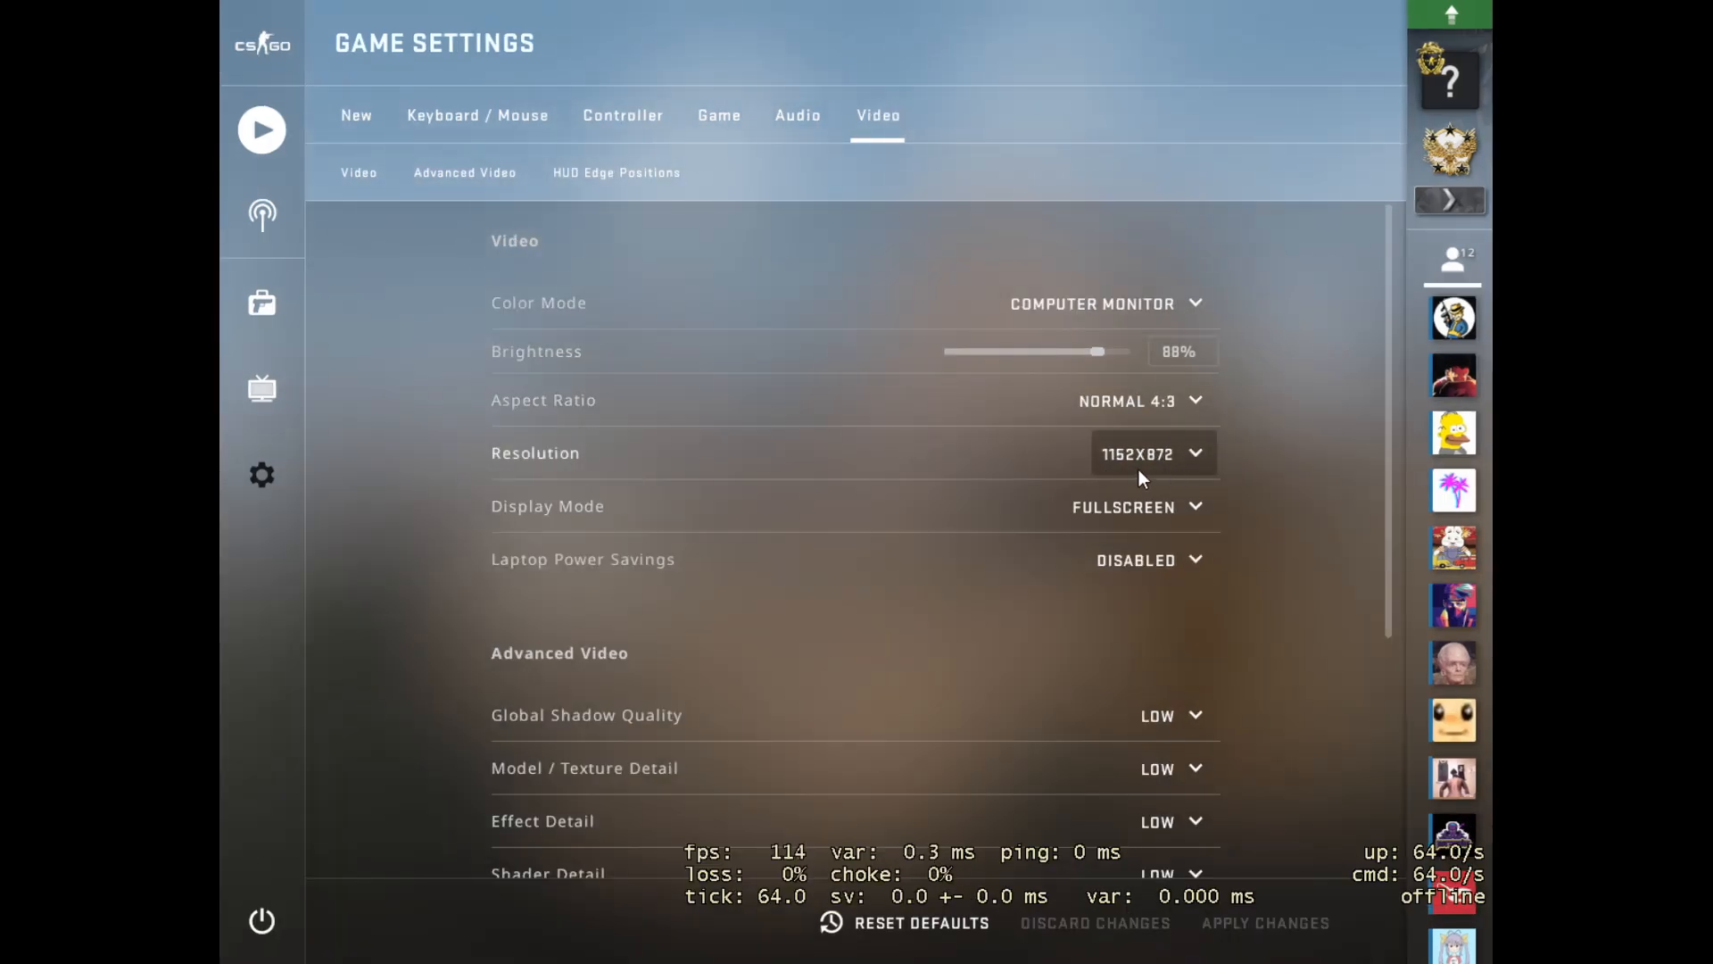
{"action": "mouse_move", "coordinate": [827, 267]}
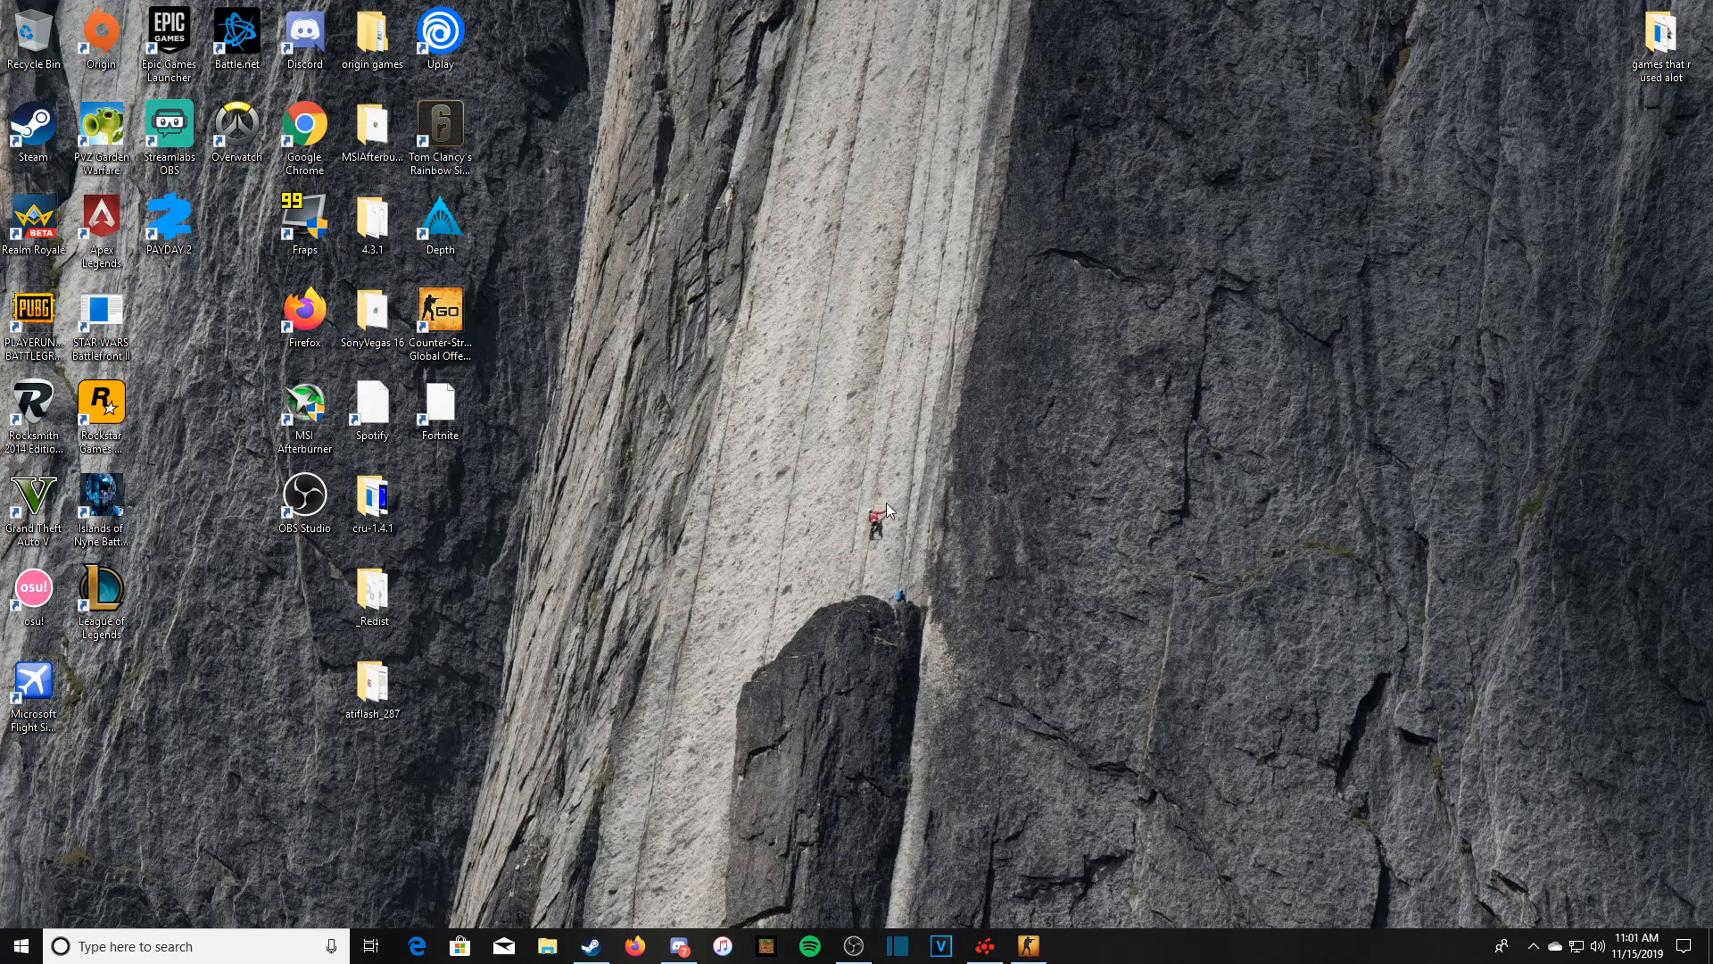
{"action": "mouse_move", "coordinate": [985, 497]}
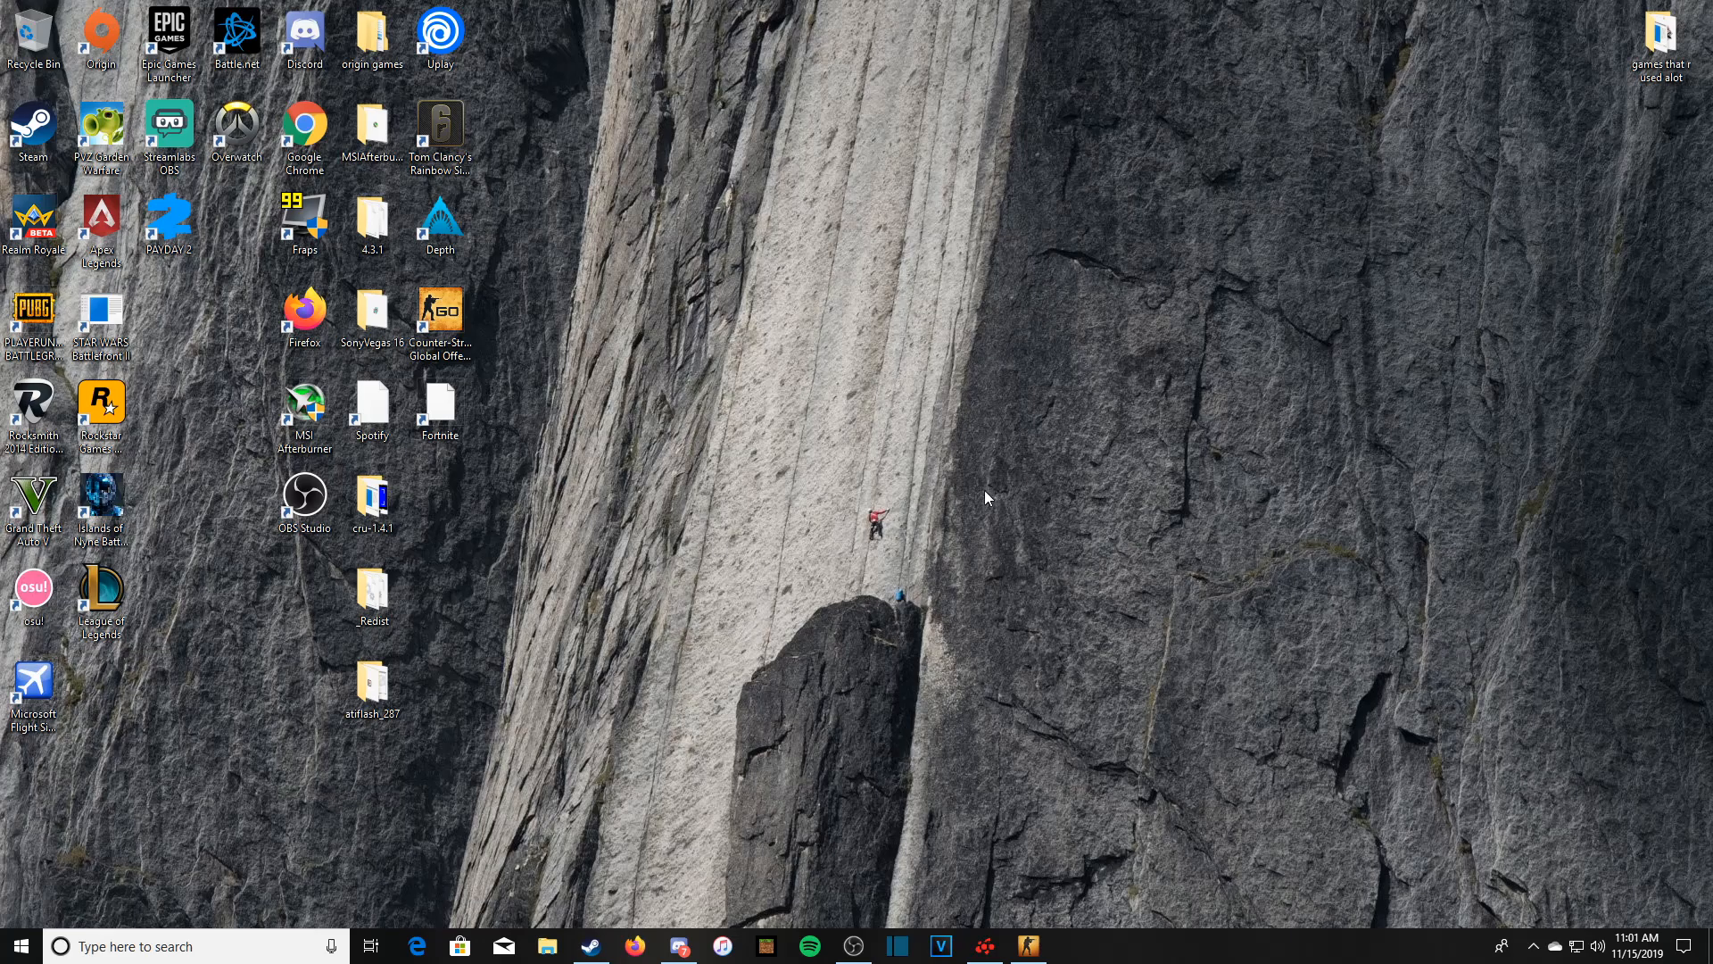
{"action": "mouse_move", "coordinate": [1319, 663]}
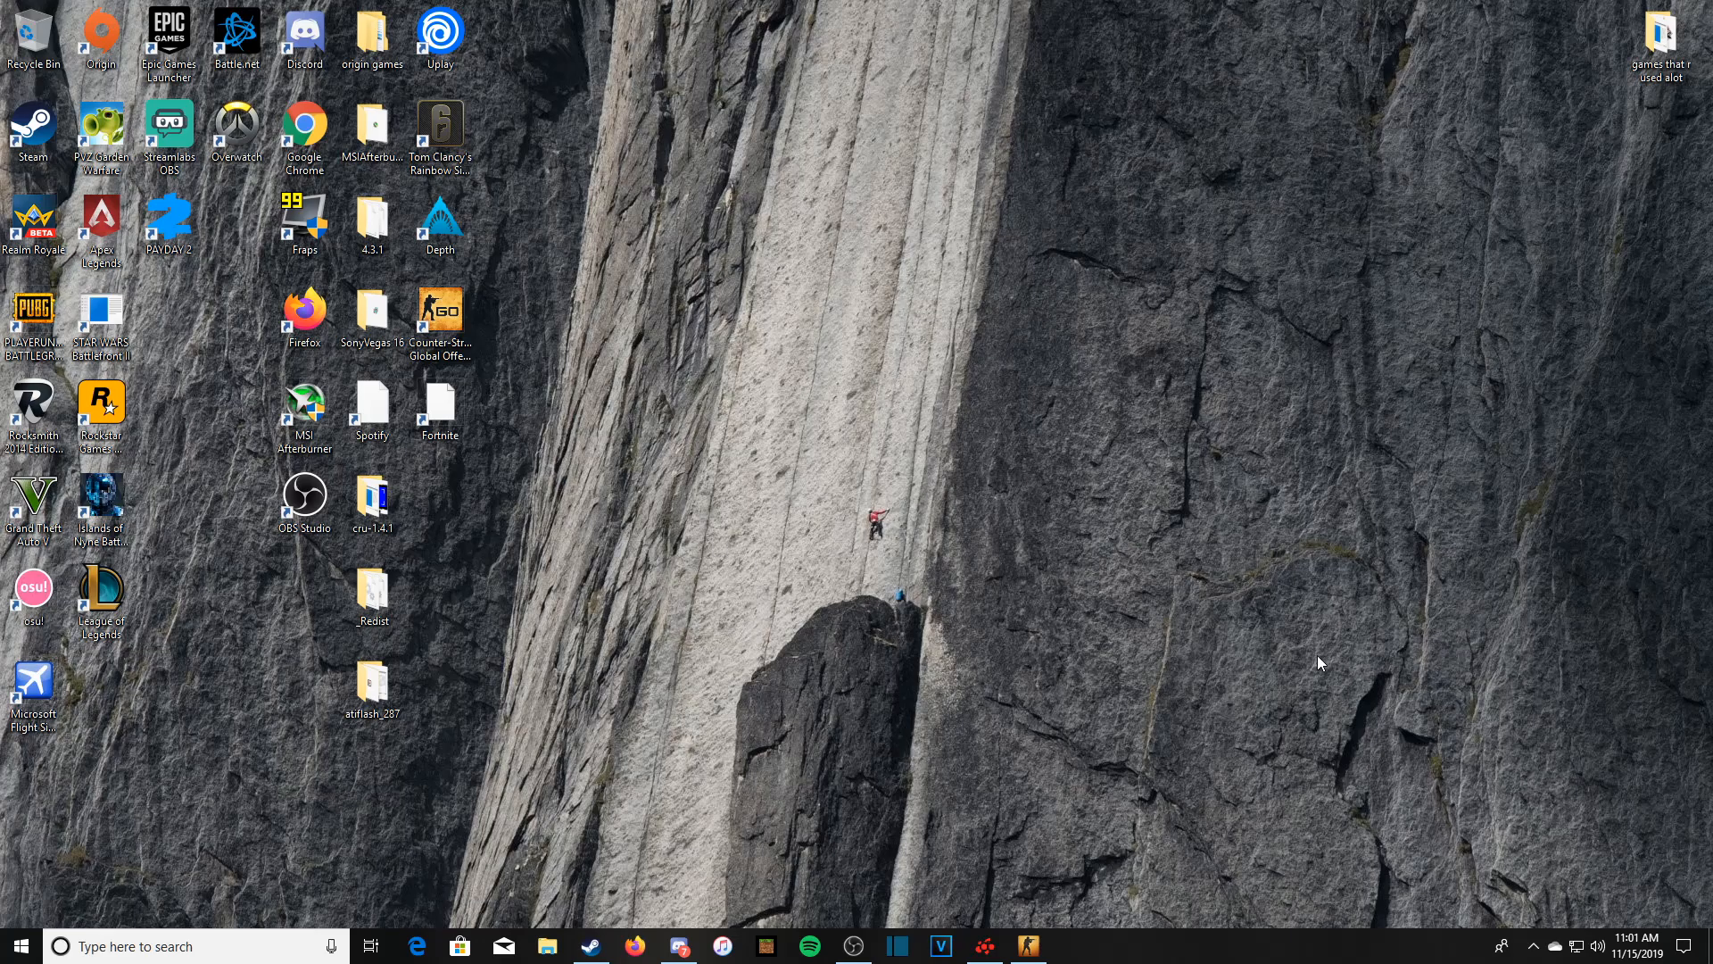
{"action": "mouse_move", "coordinate": [691, 507]}
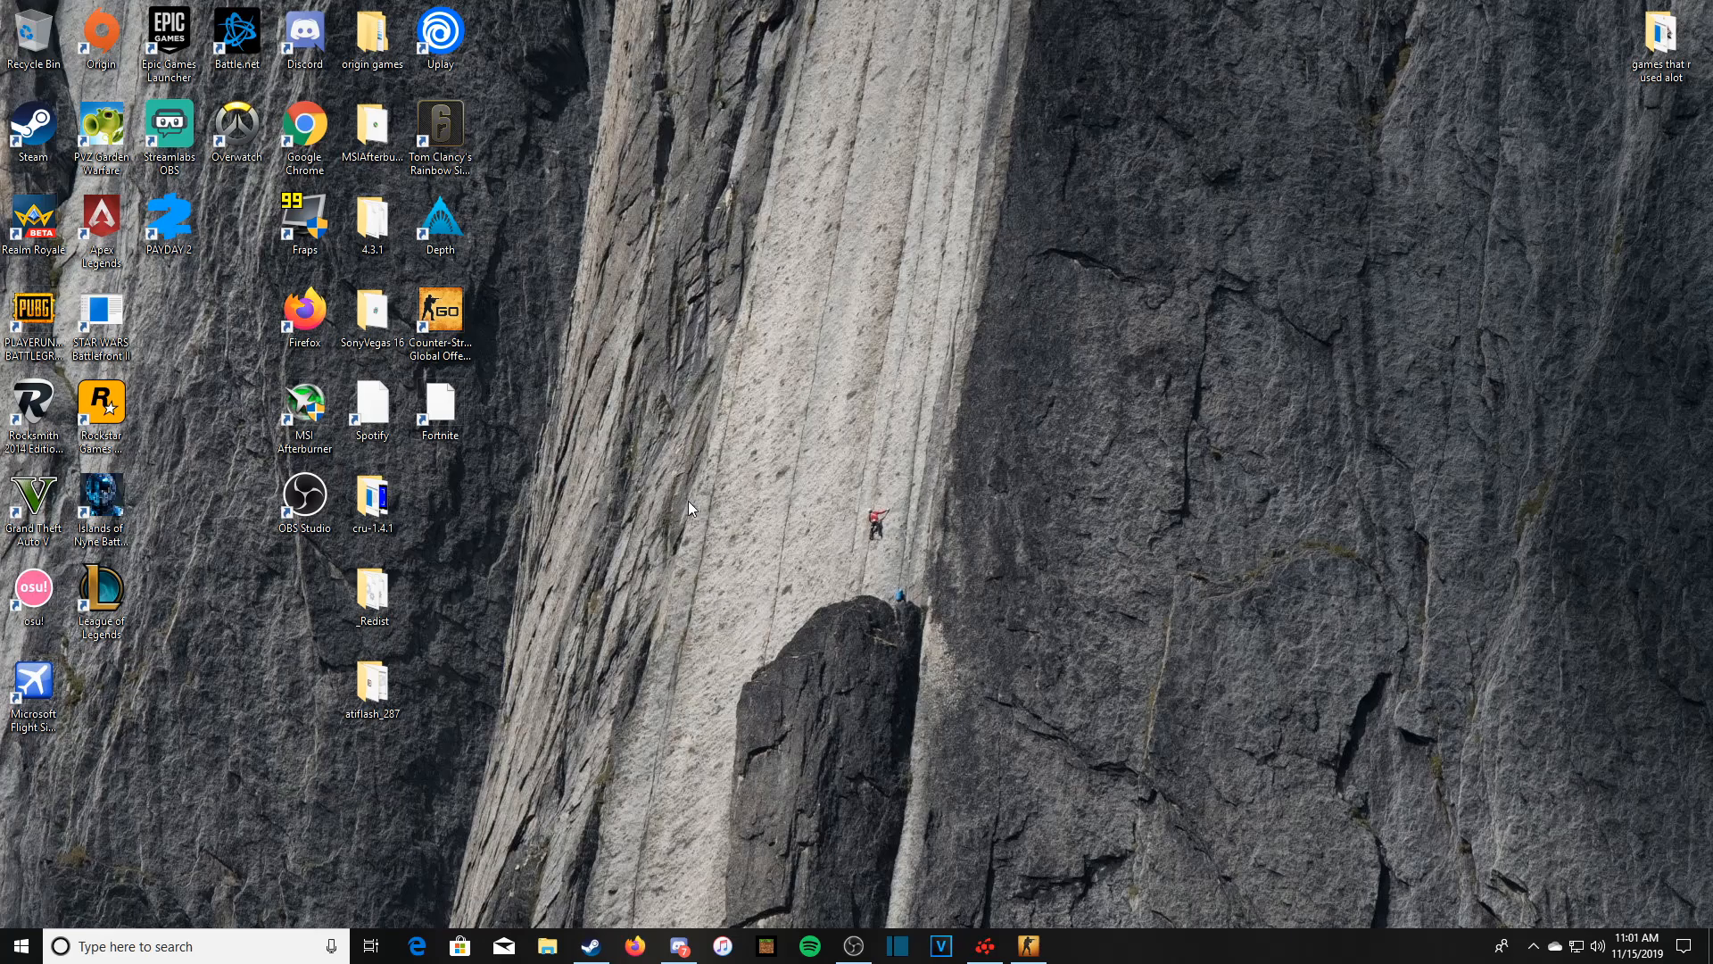
{"action": "mouse_move", "coordinate": [1027, 945]}
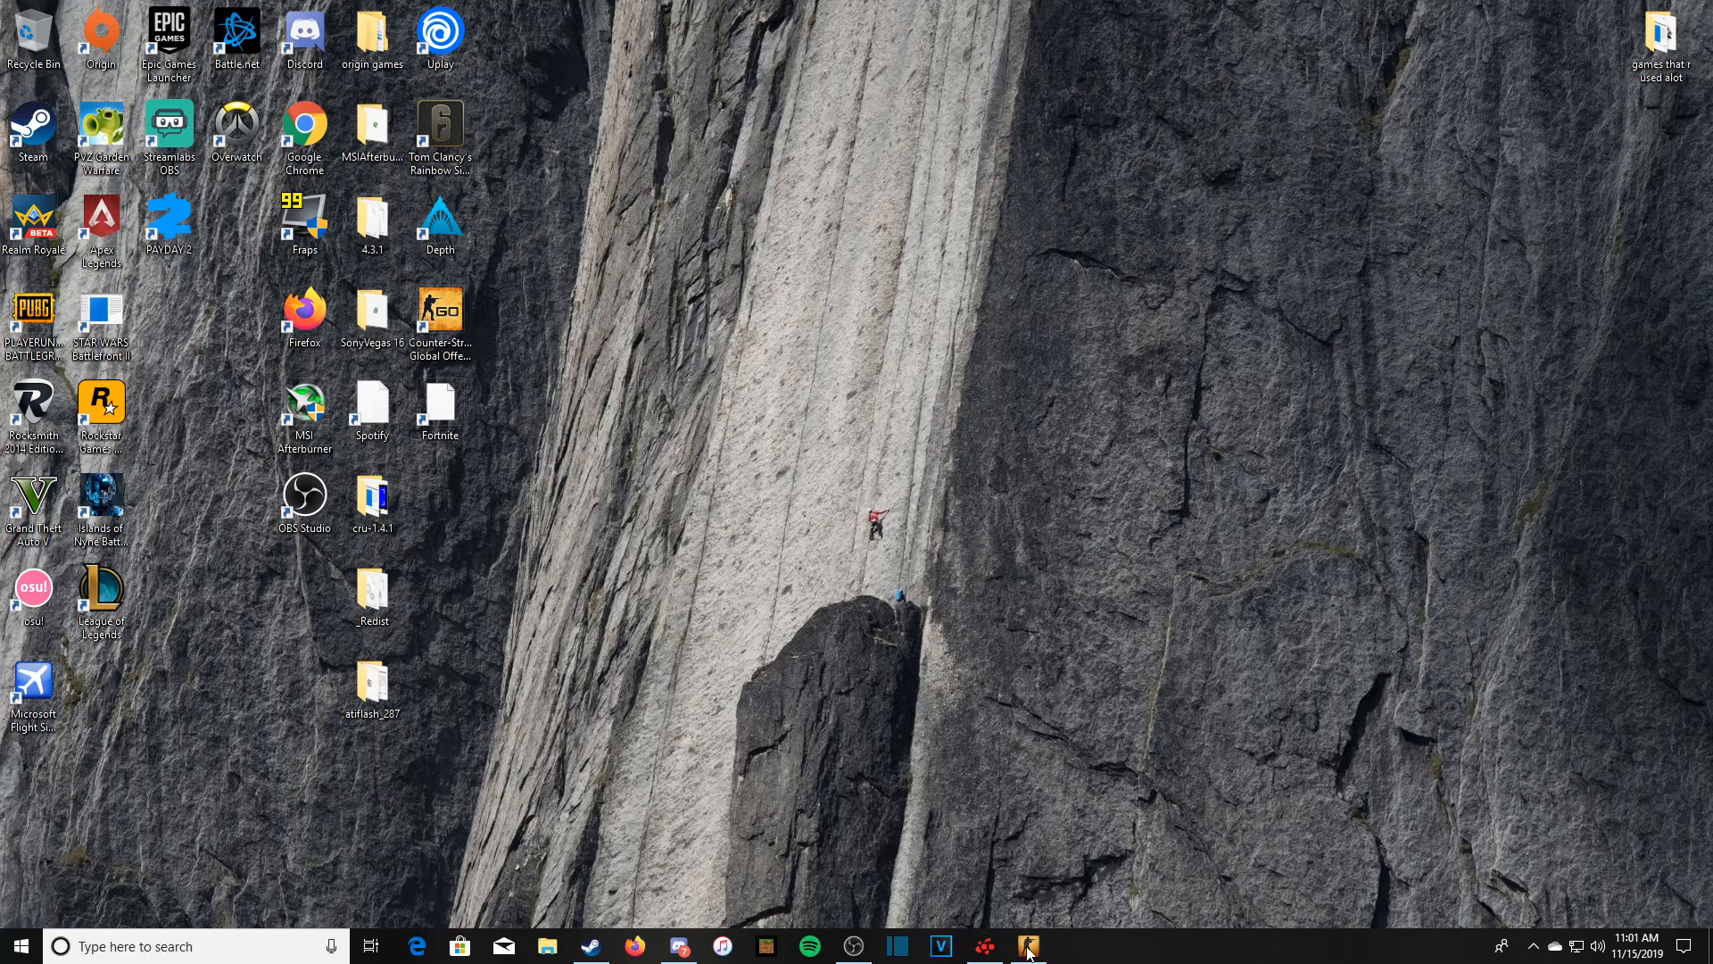
{"action": "mouse_move", "coordinate": [622, 599]}
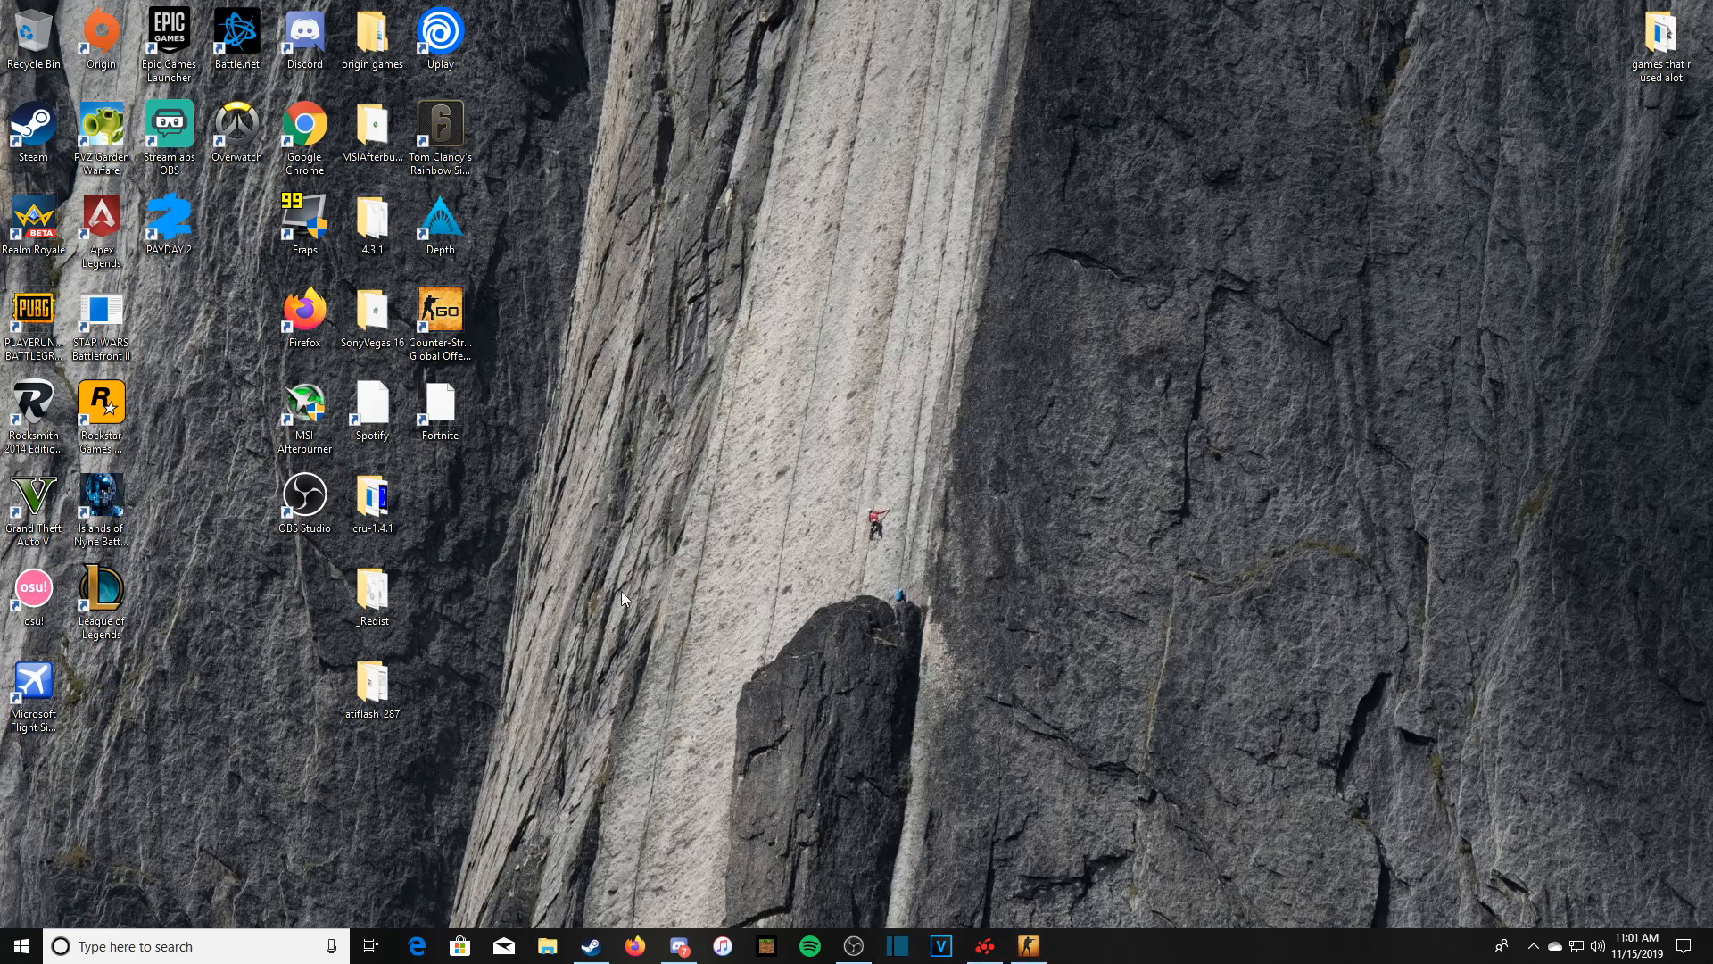
- Open AMD Radeon Settings from the taskbar
{"action": "left_click", "coordinate": [985, 946]}
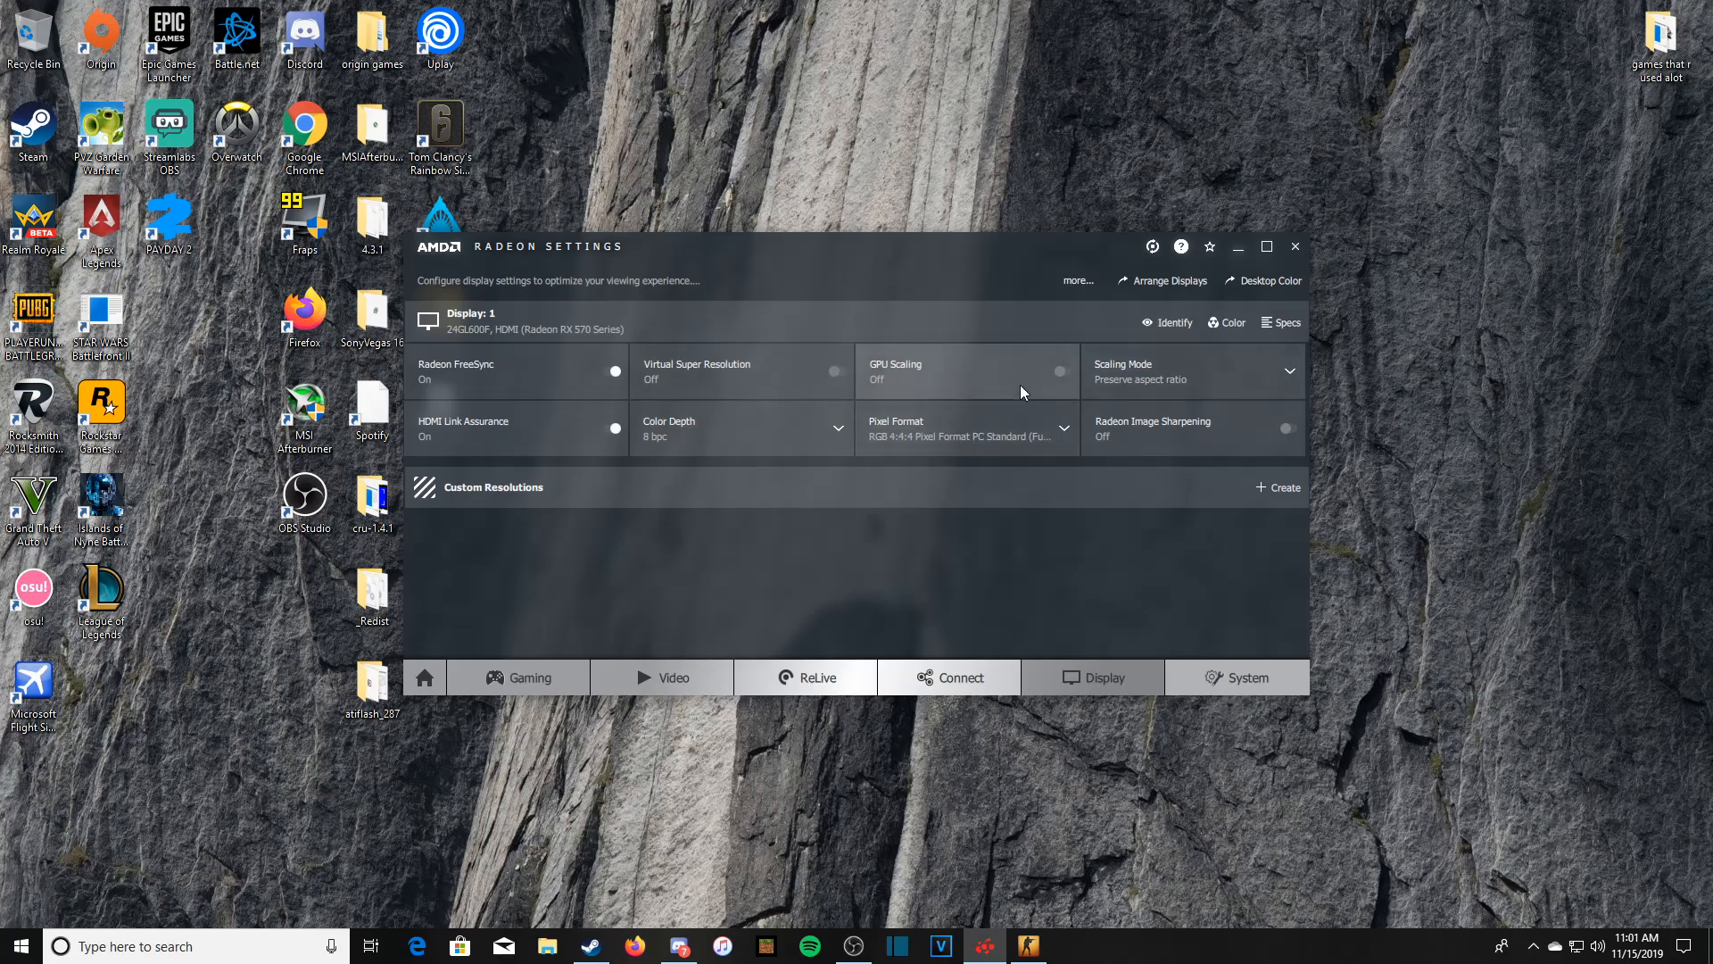
- Switch GPU Scaling on and show the Scaling Mode options
{"action": "left_click", "coordinate": [1060, 371]}
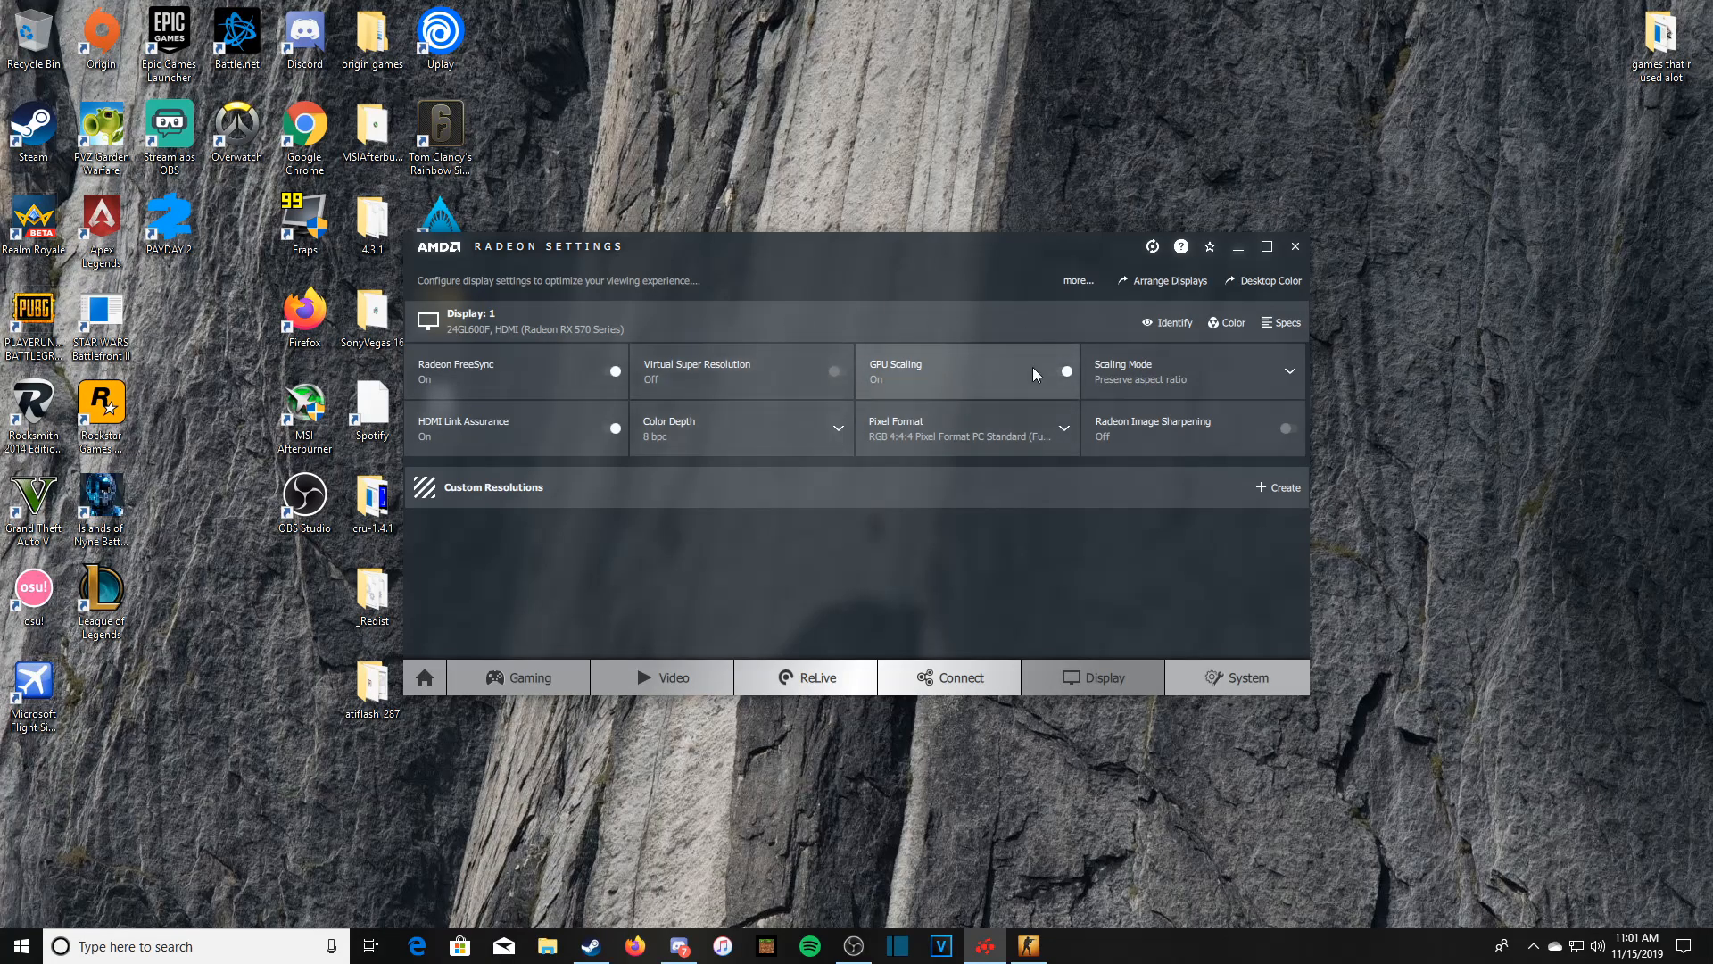
{"action": "mouse_move", "coordinate": [1069, 375]}
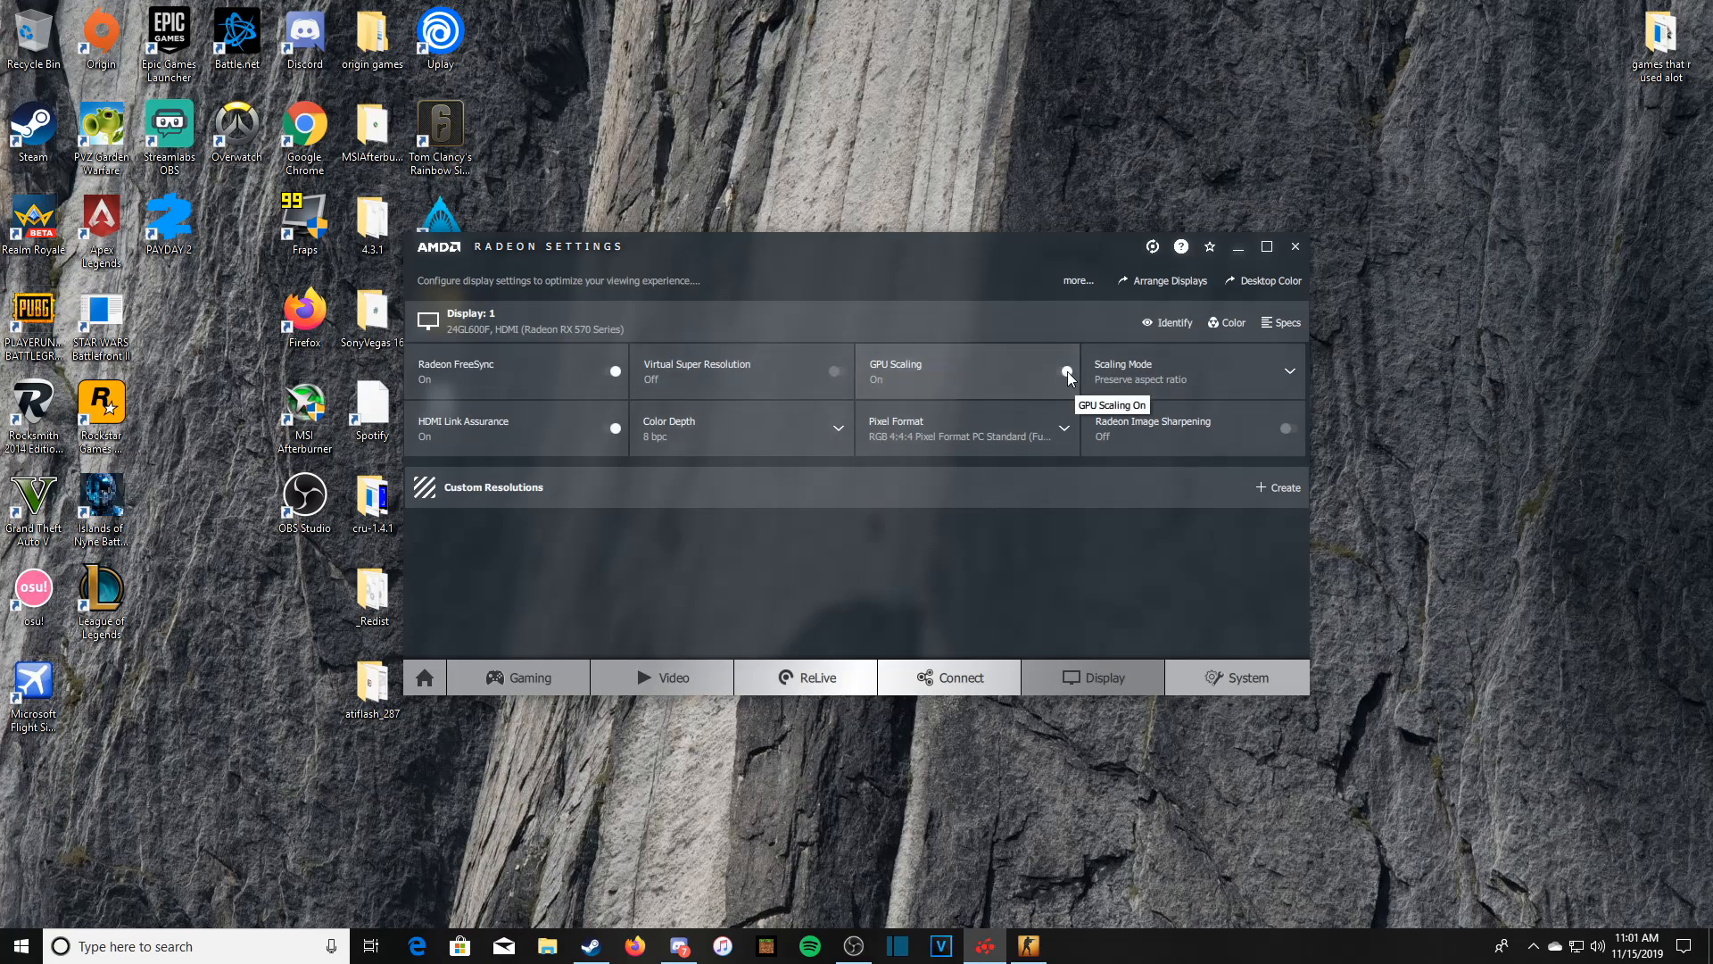
{"action": "left_click", "coordinate": [1067, 371]}
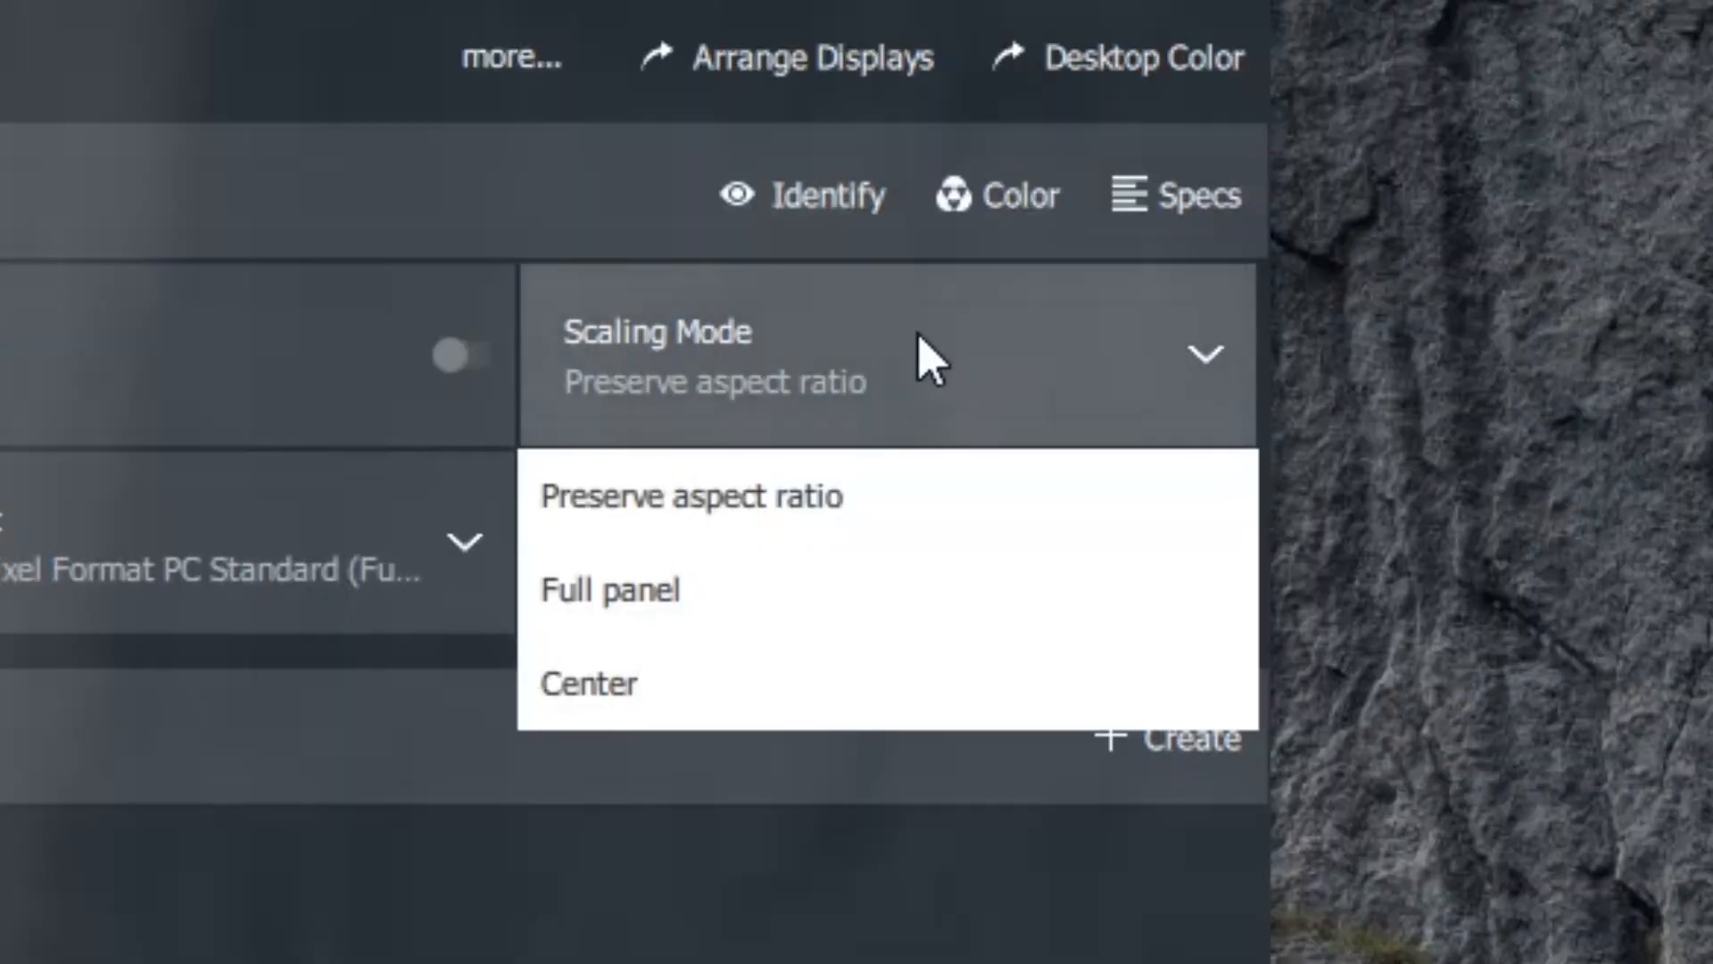
{"action": "mouse_move", "coordinate": [950, 902]}
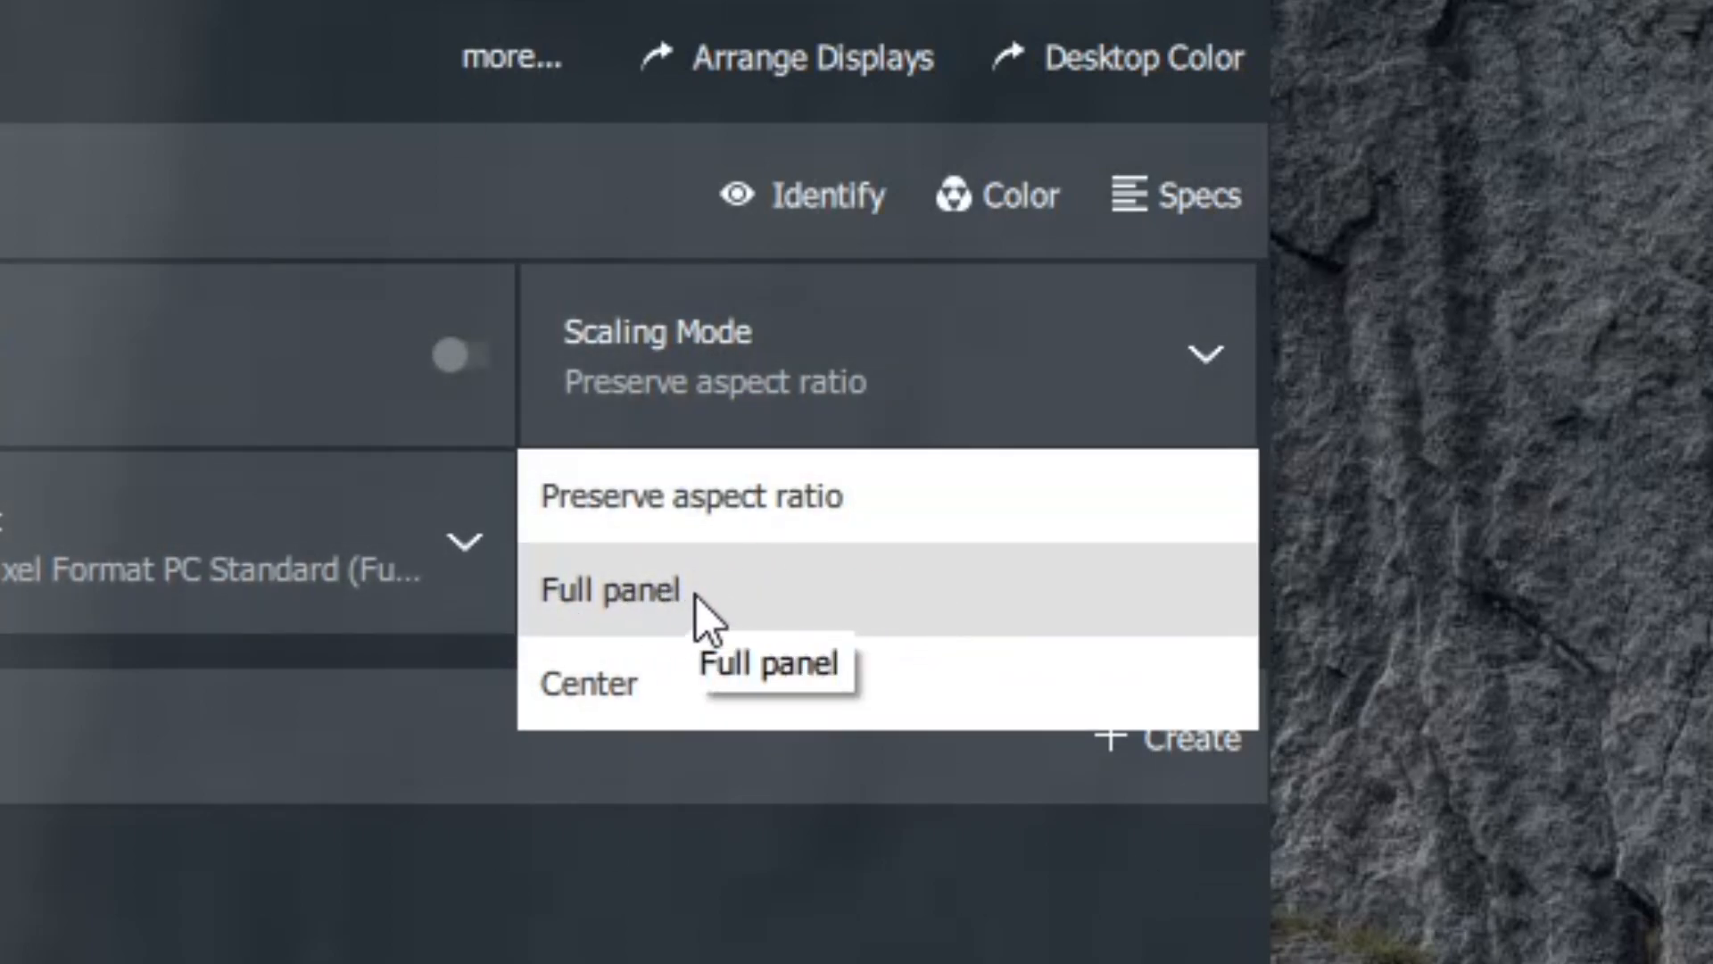
{"action": "mouse_move", "coordinate": [1026, 413]}
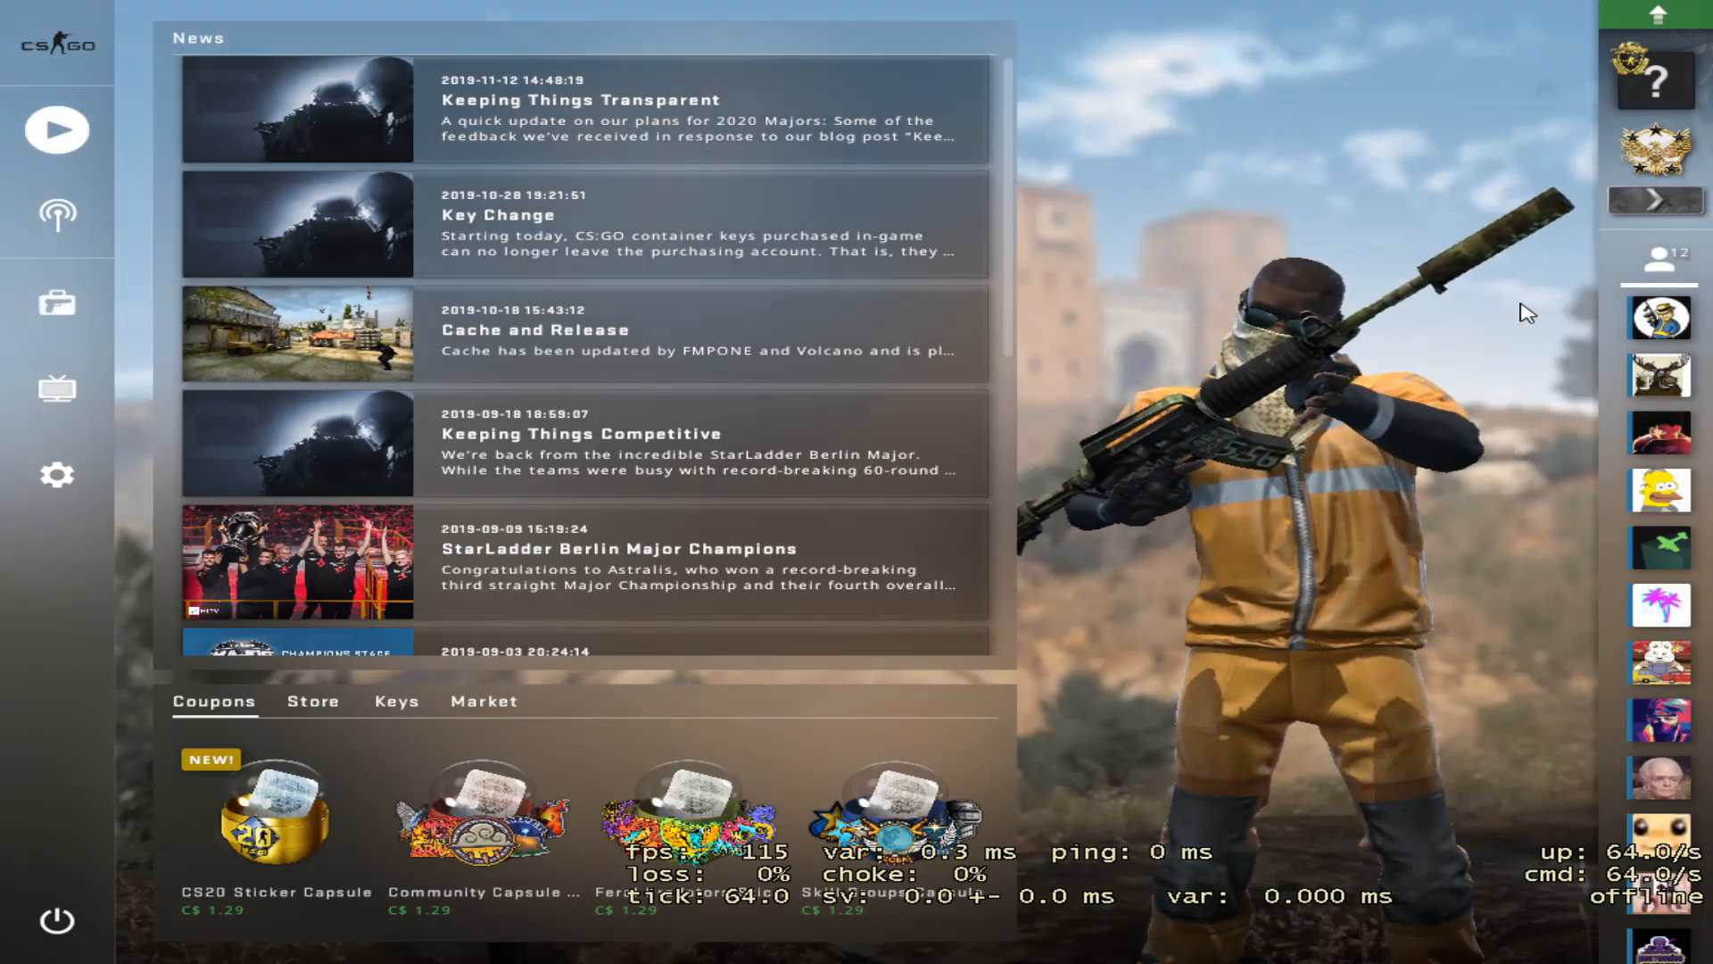
{"action": "mouse_move", "coordinate": [57, 474]}
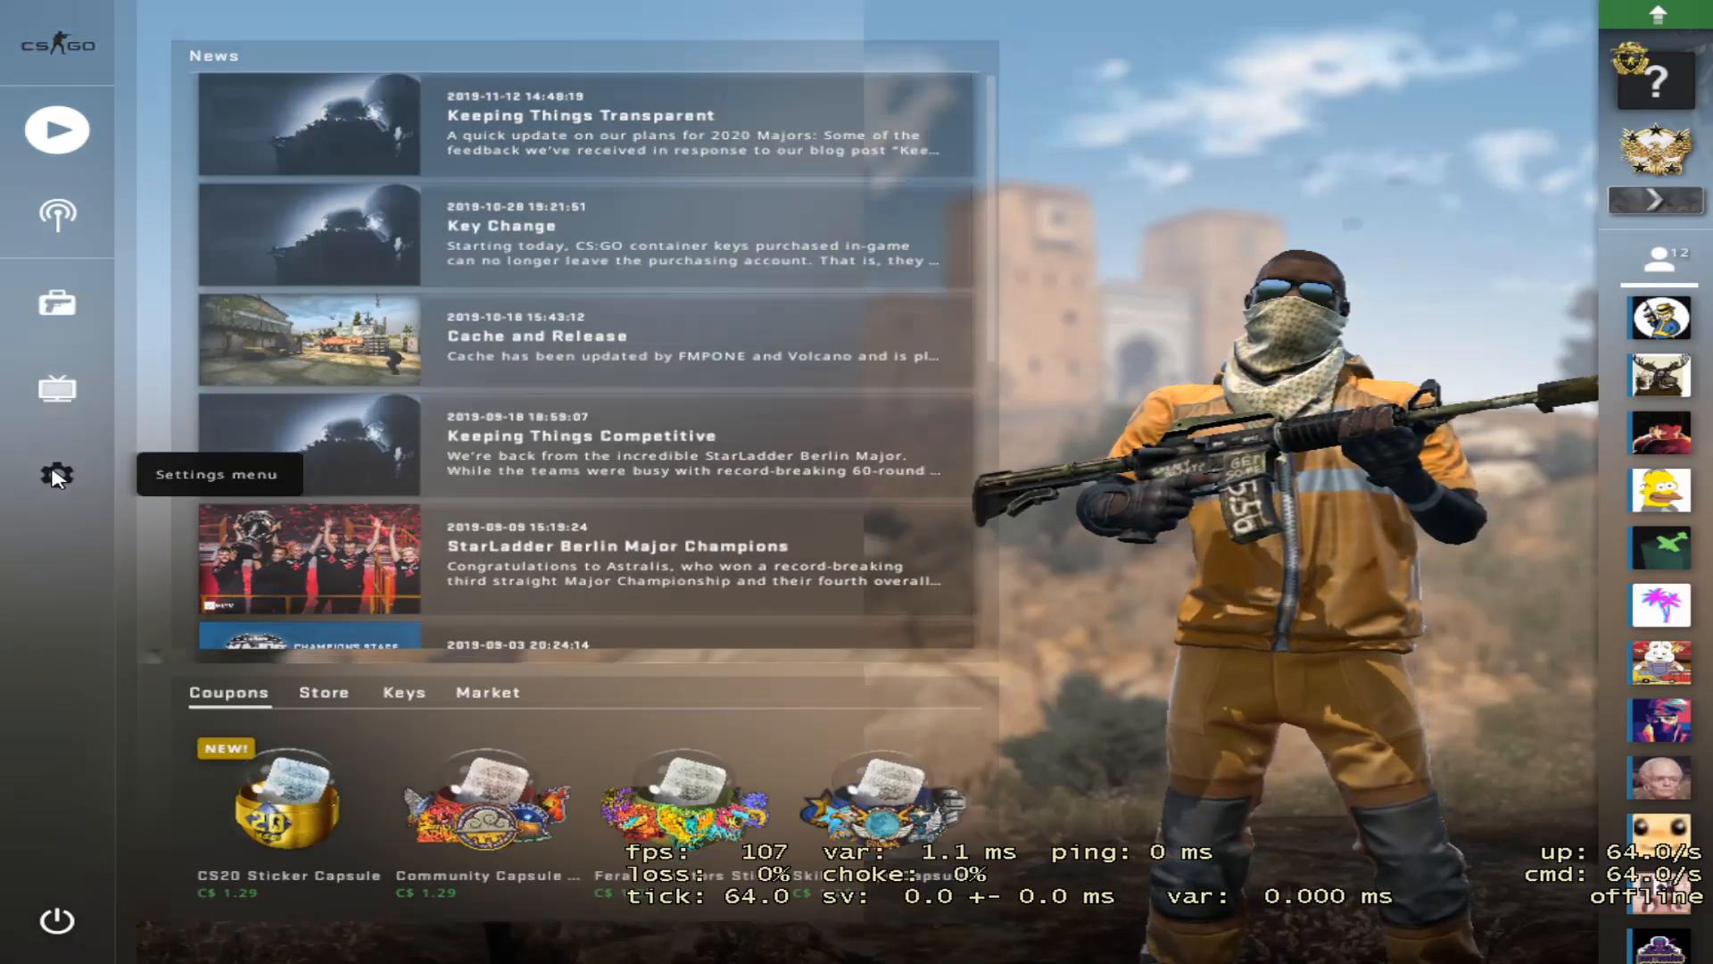
- Verify video resolution reads 1152x872 at 4:3, then return to the dashboard
{"action": "left_click", "coordinate": [56, 473]}
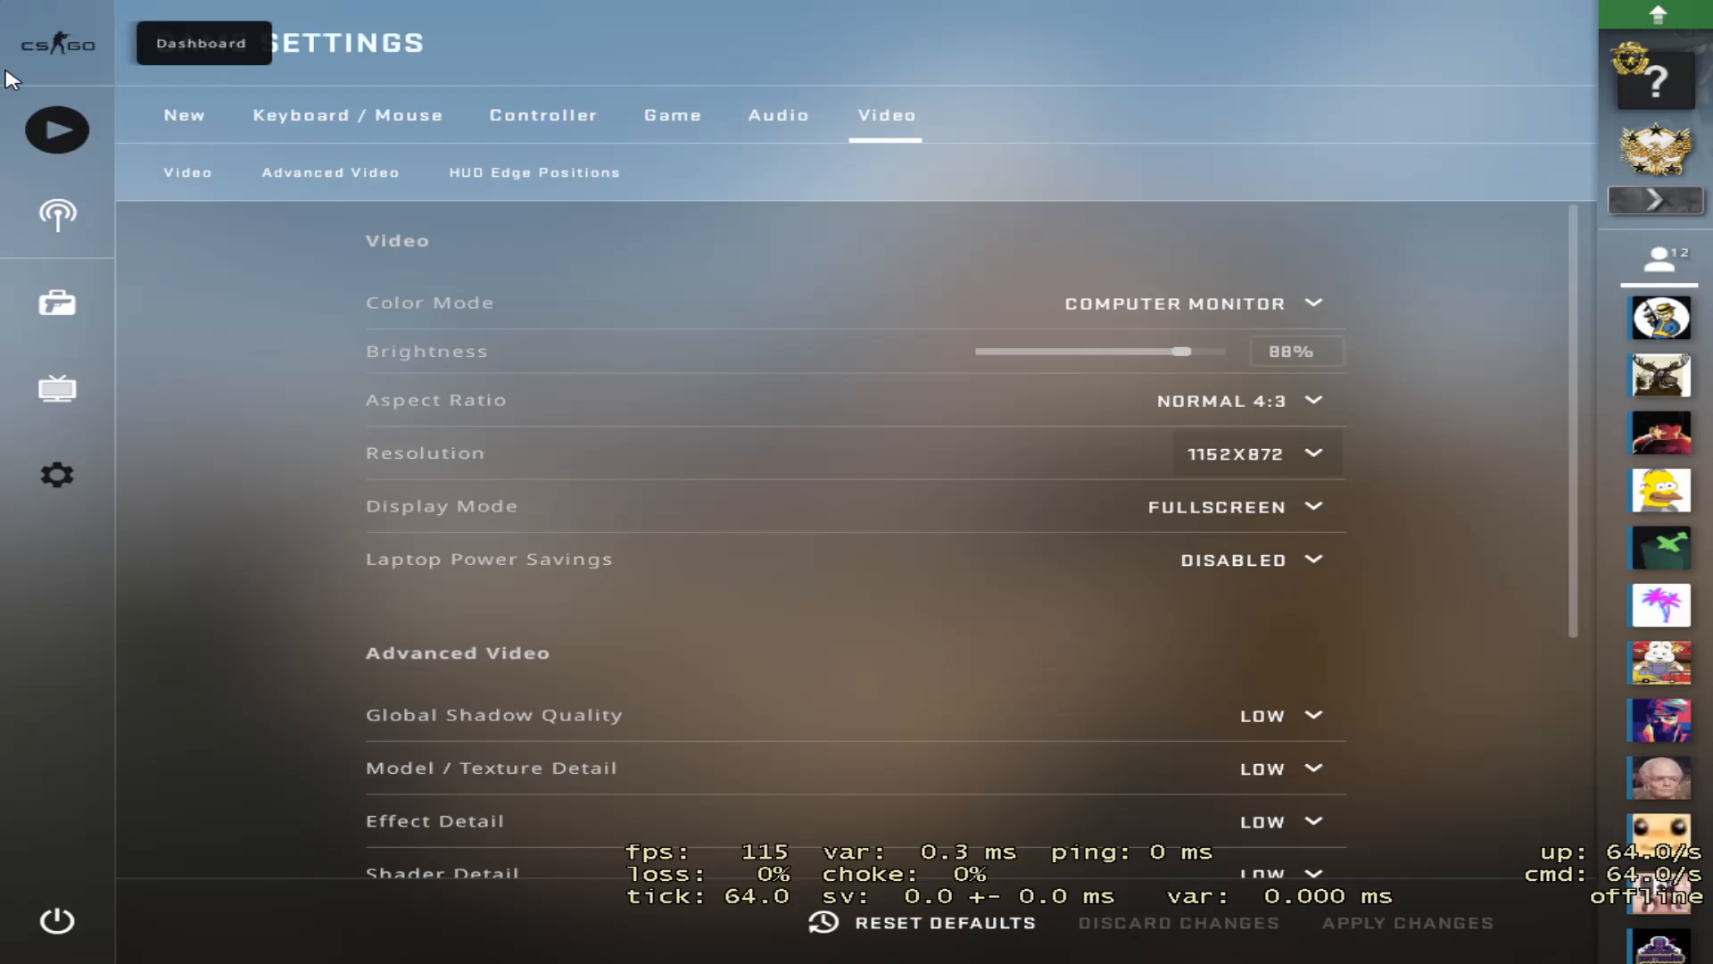
{"action": "left_click", "coordinate": [203, 43]}
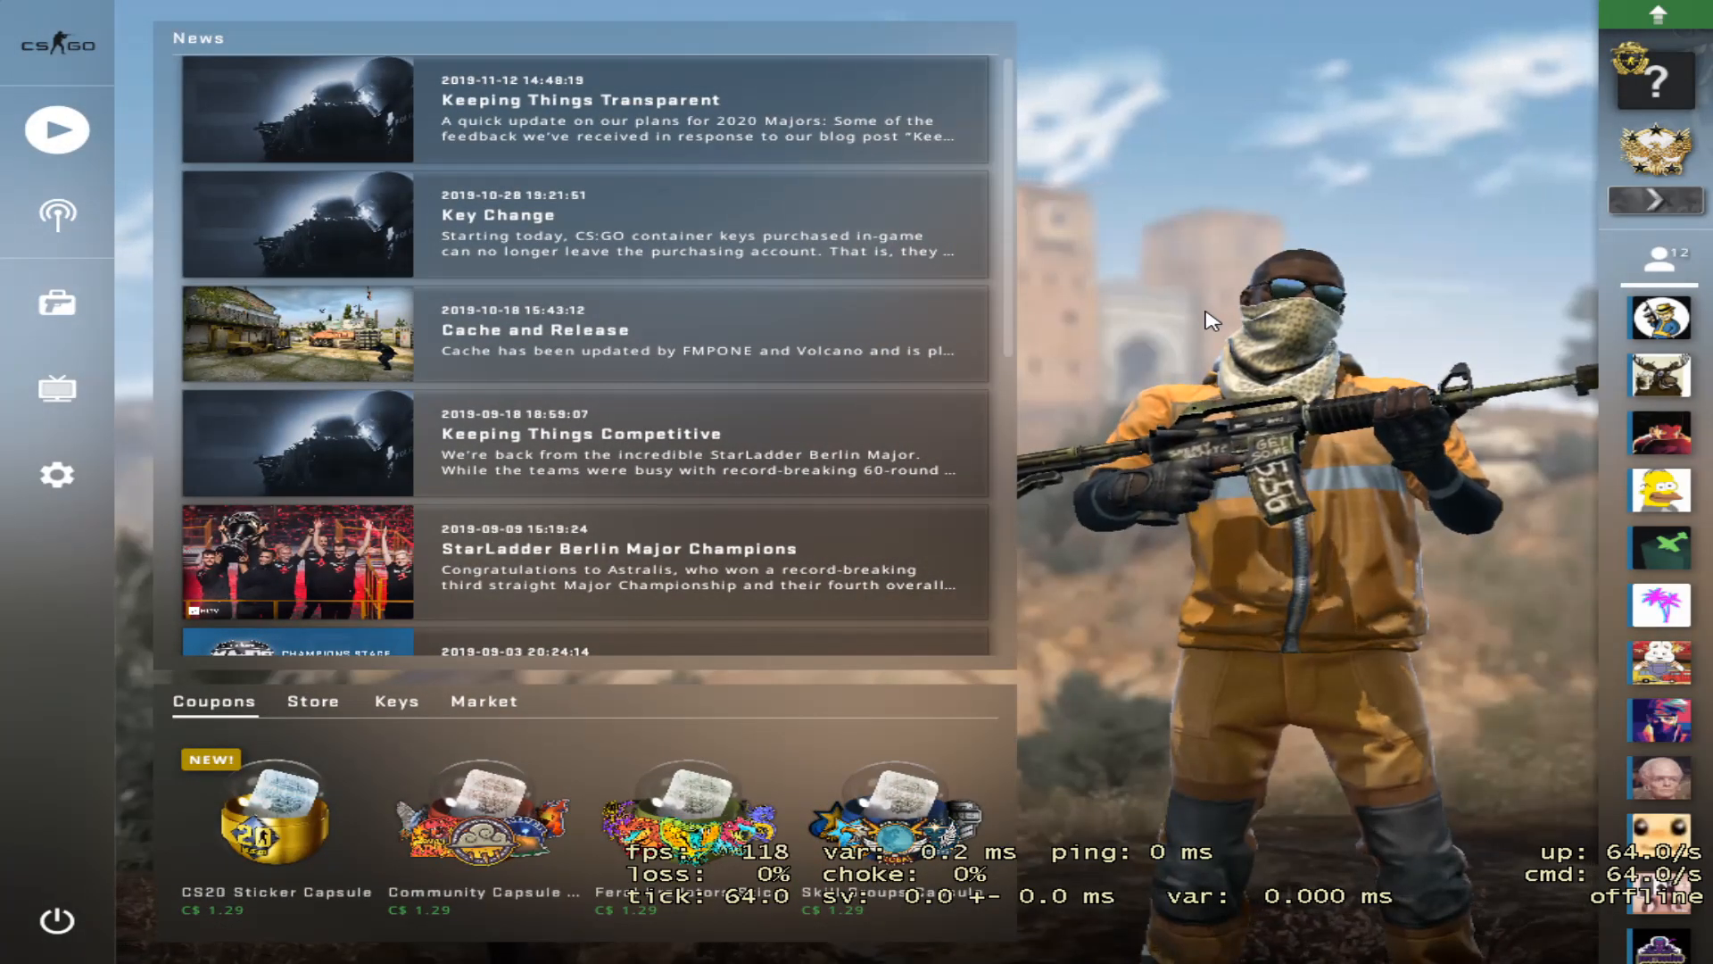